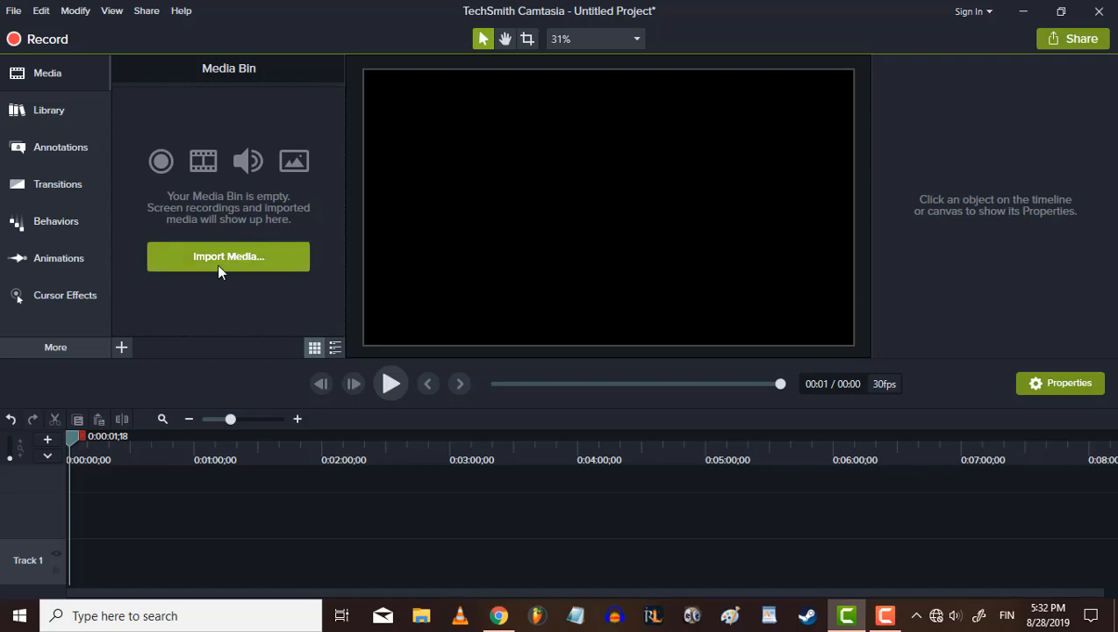
- Import the full series of dated mixer desk photos from the camera clips folder
left_click(228, 255)
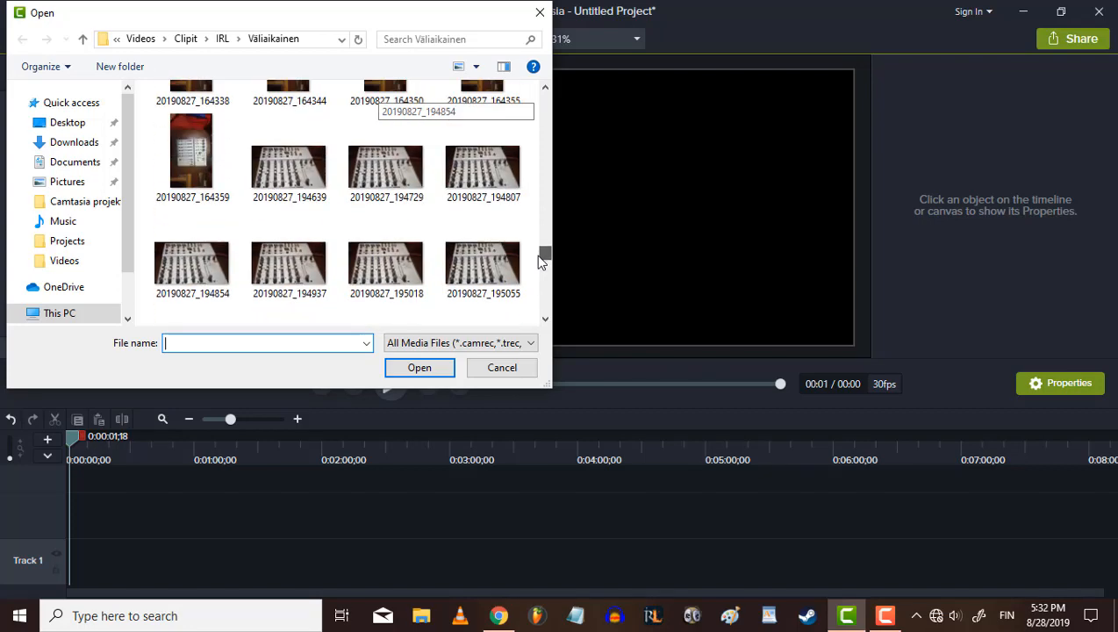
left_click(289, 158)
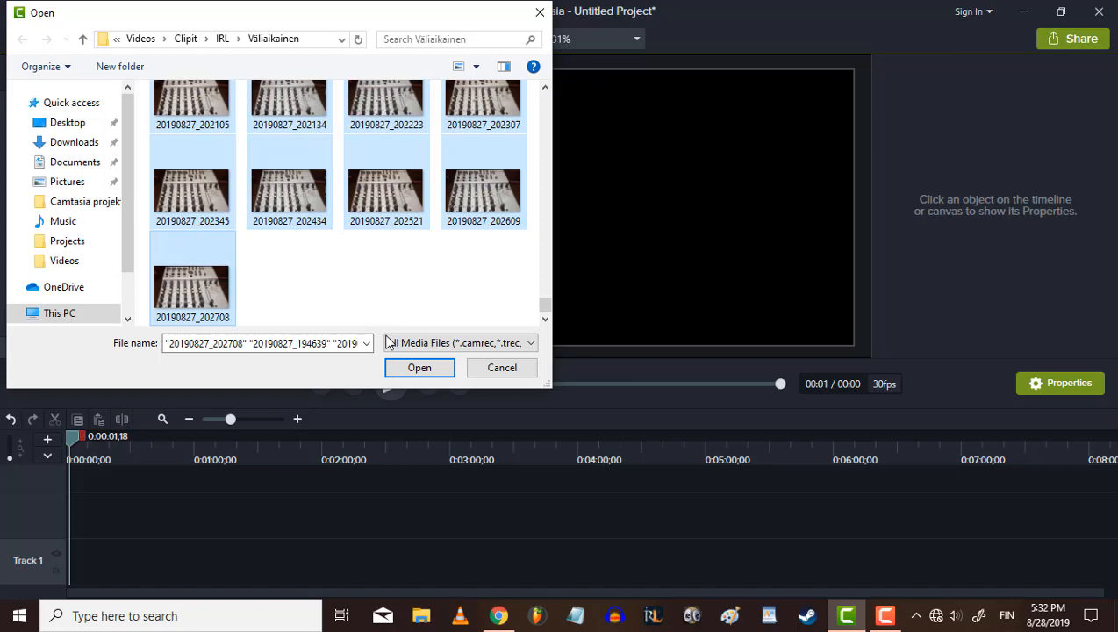
left_click(419, 367)
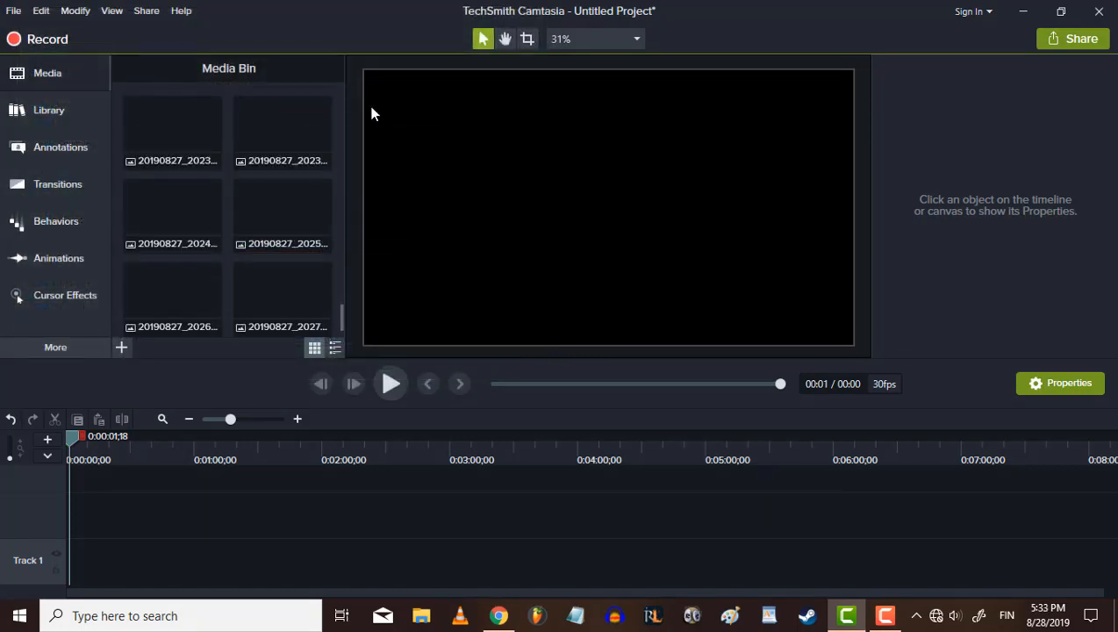
mouse_move(332, 310)
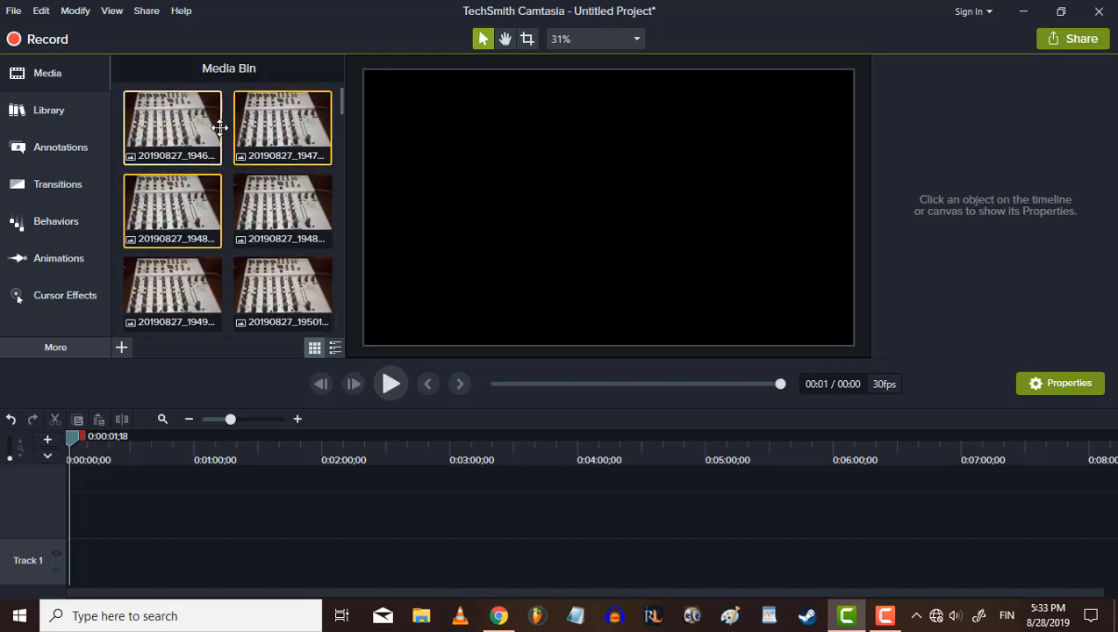
- Place all the mixer desk photos in order on Track 1, making a 4:40 project
scroll("down", 3)
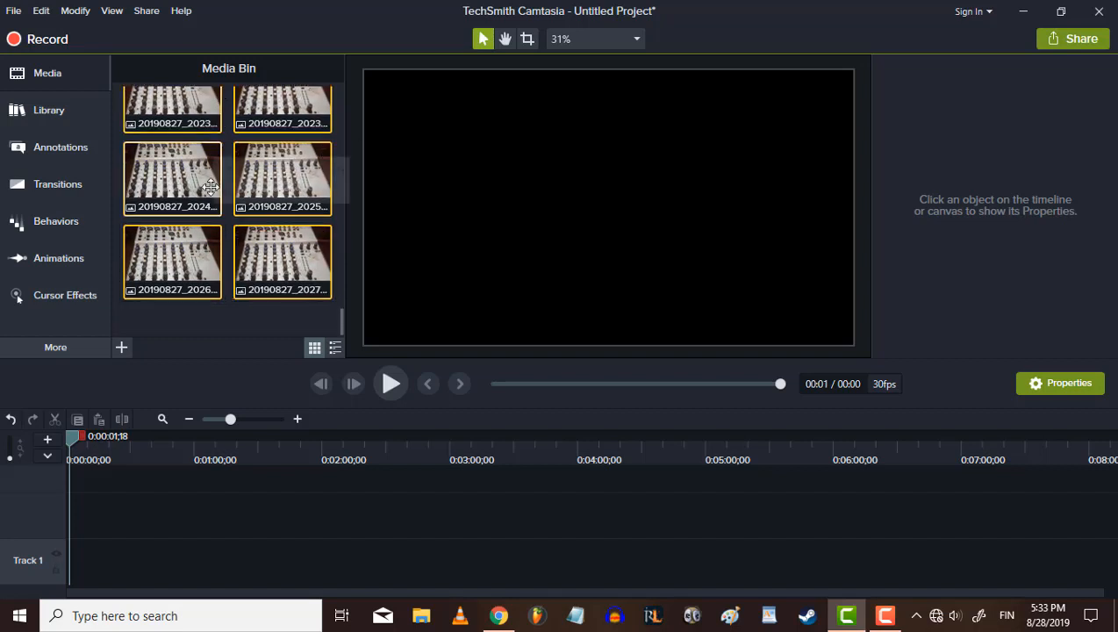
scroll("down", 3)
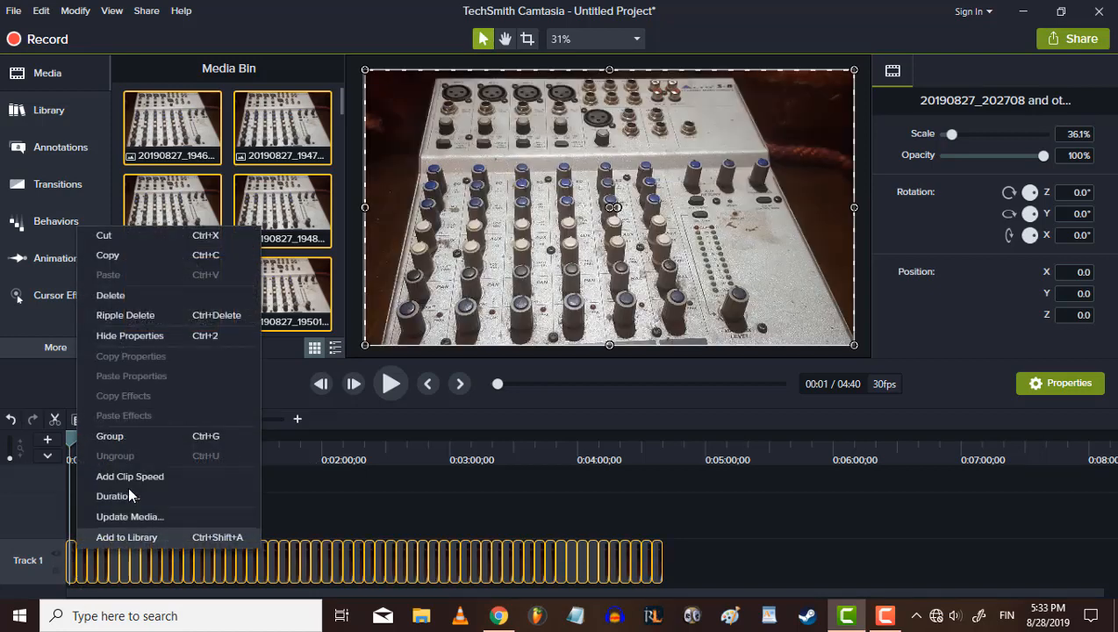
- Set a shorter Duration for the photo clips and rewind playback to the start
left_click(115, 496)
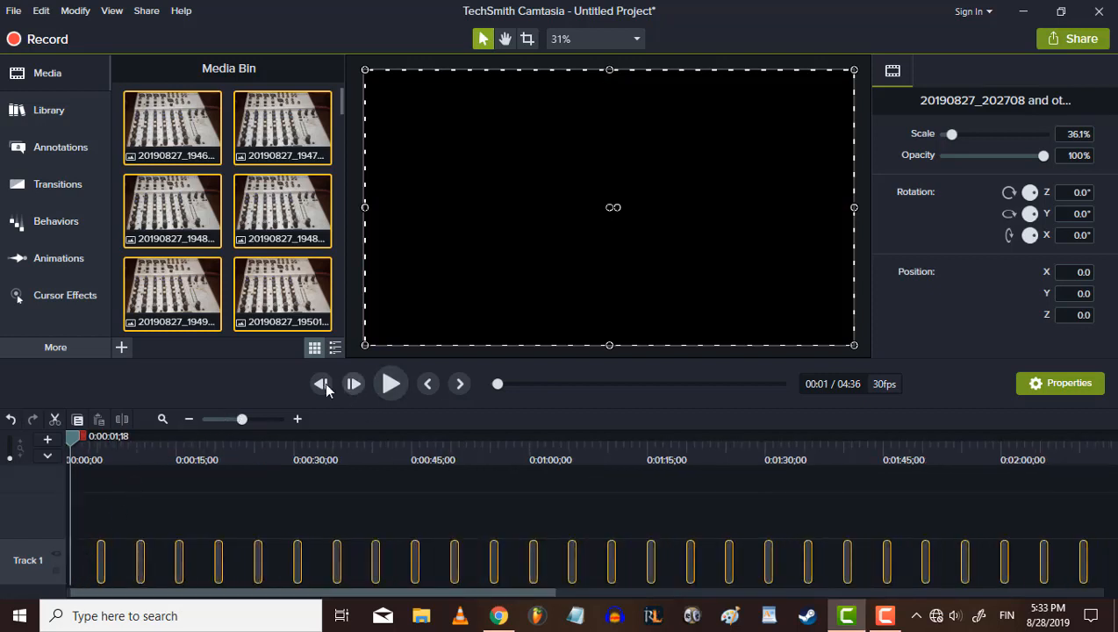
left_click(320, 384)
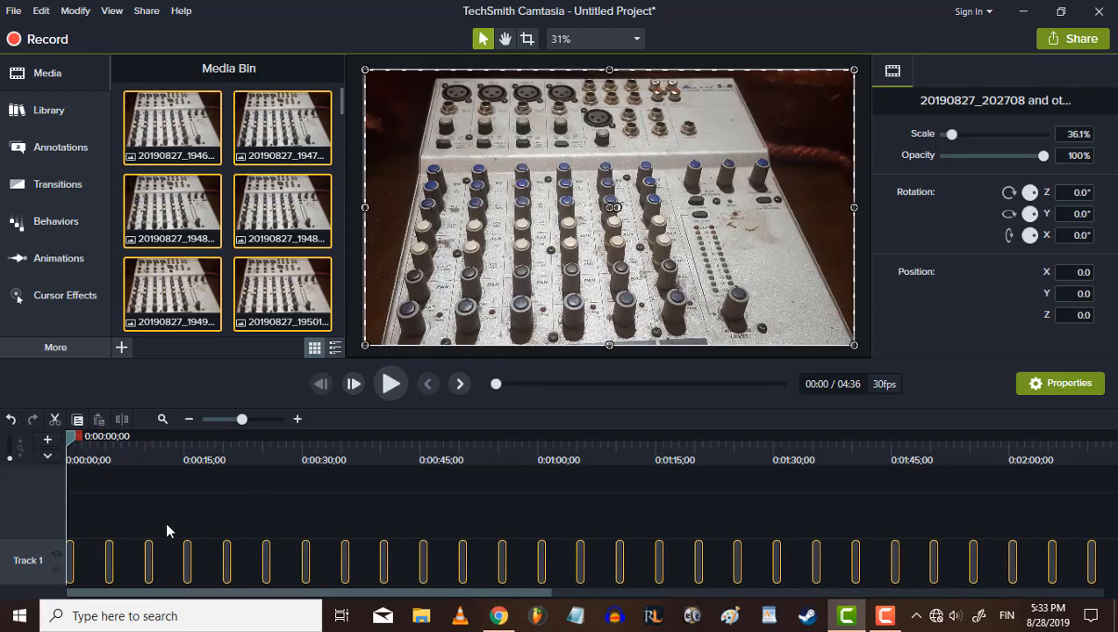
mouse_move(261, 525)
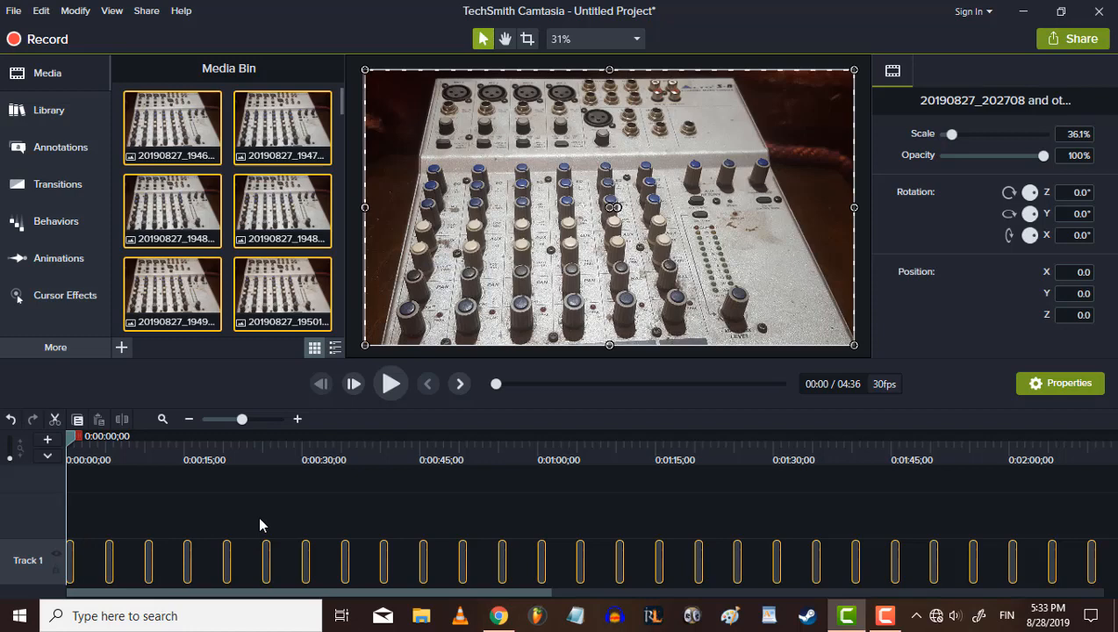
mouse_move(193, 553)
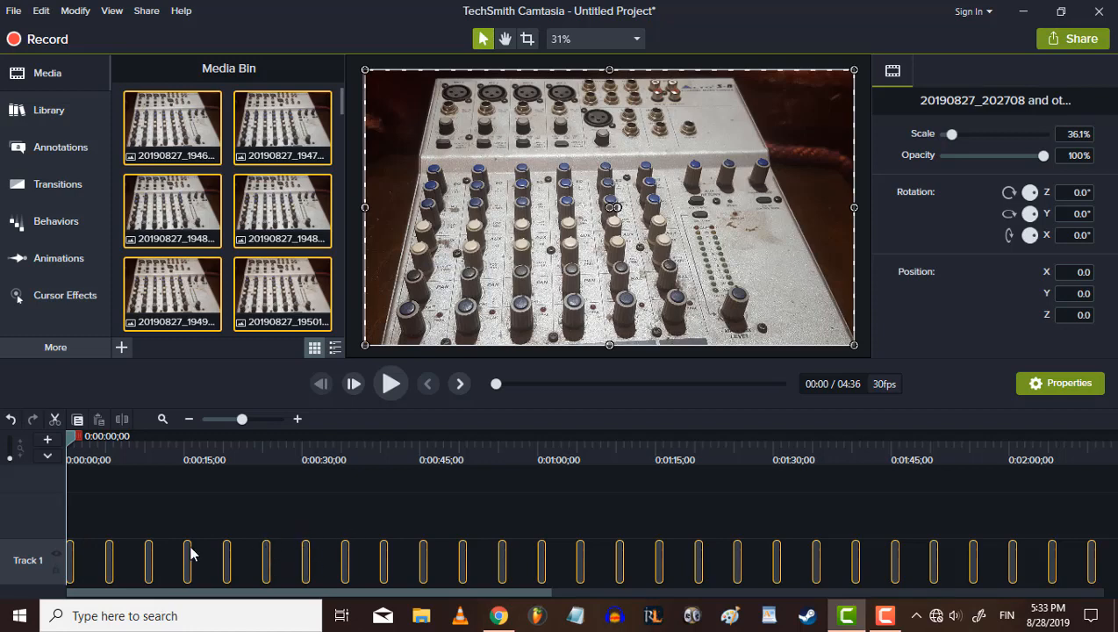
mouse_move(96, 569)
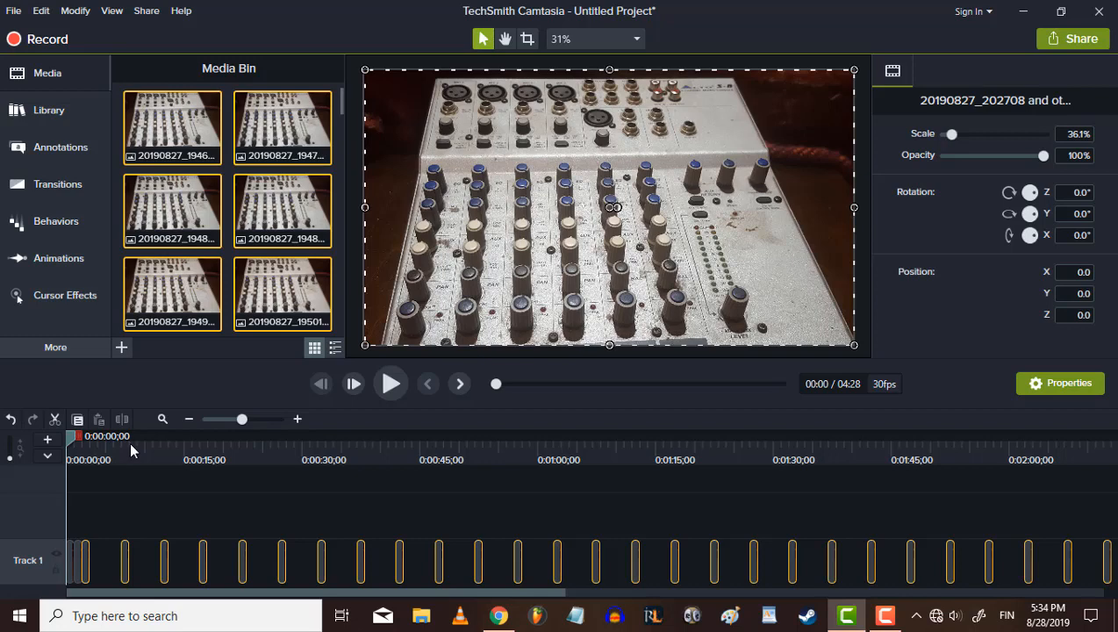
mouse_move(227, 439)
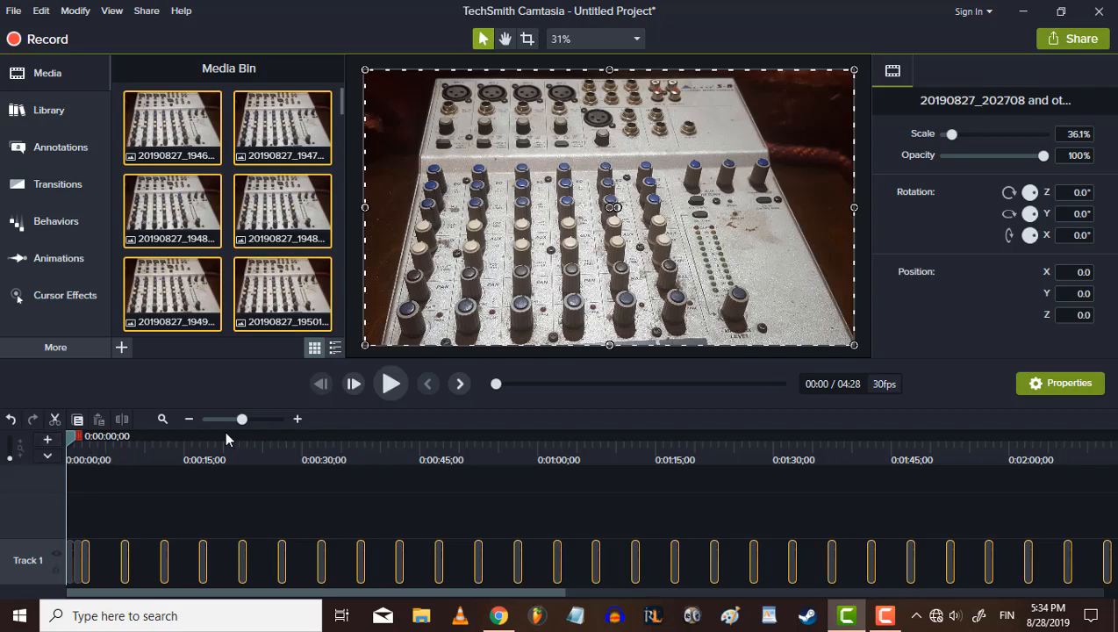
mouse_move(82, 507)
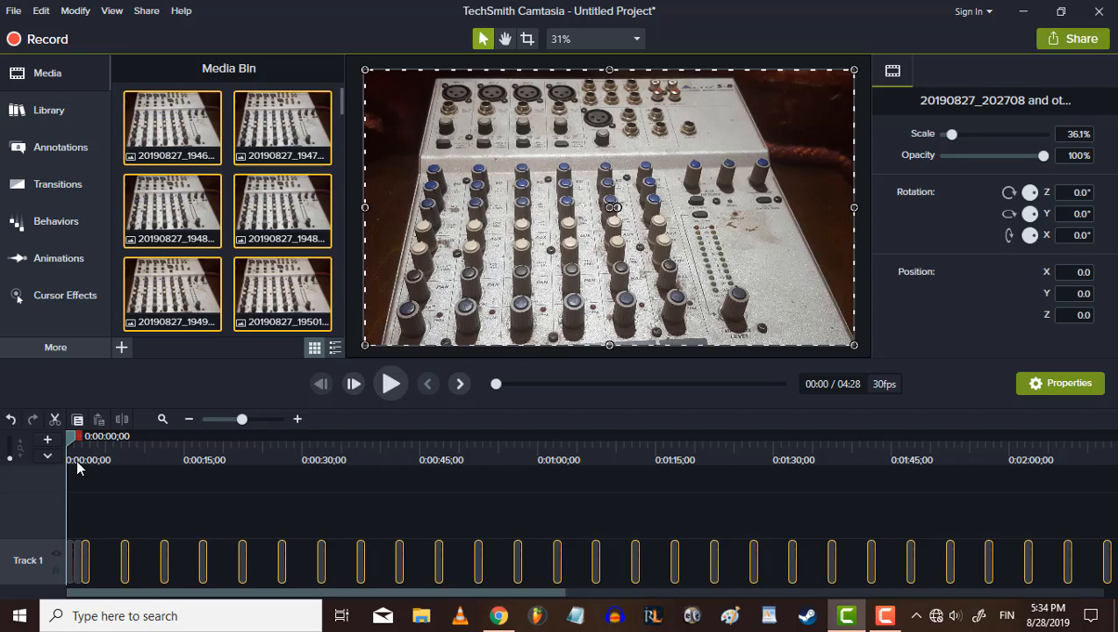
mouse_move(120, 515)
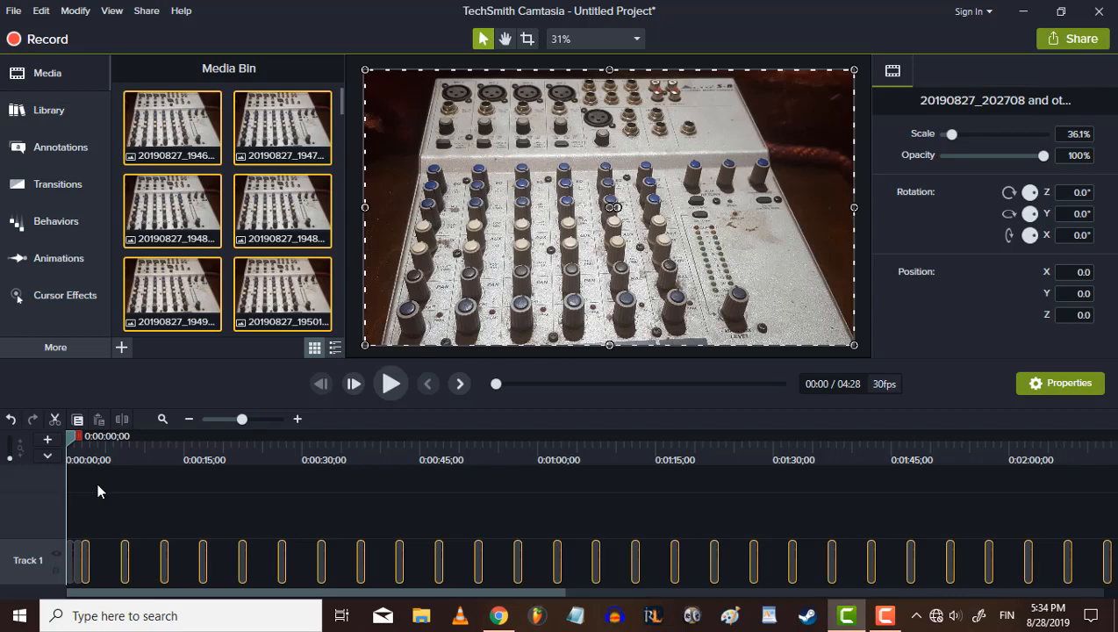
mouse_move(132, 476)
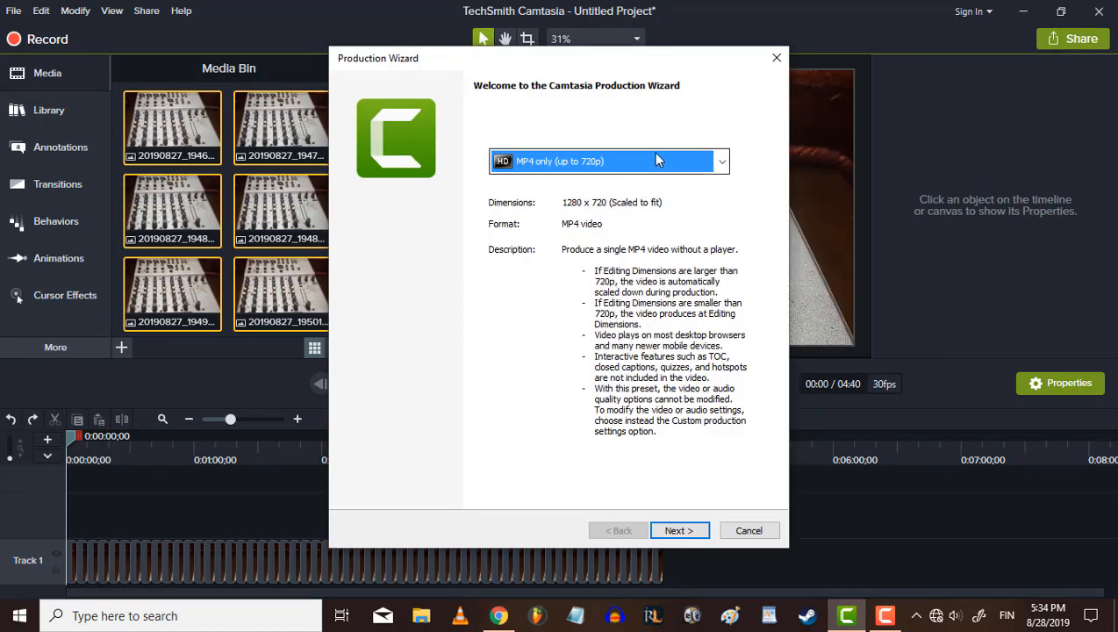
- Choose the MP4 only (up to 720p) preset, name it 'Half way done', and render
left_click(679, 530)
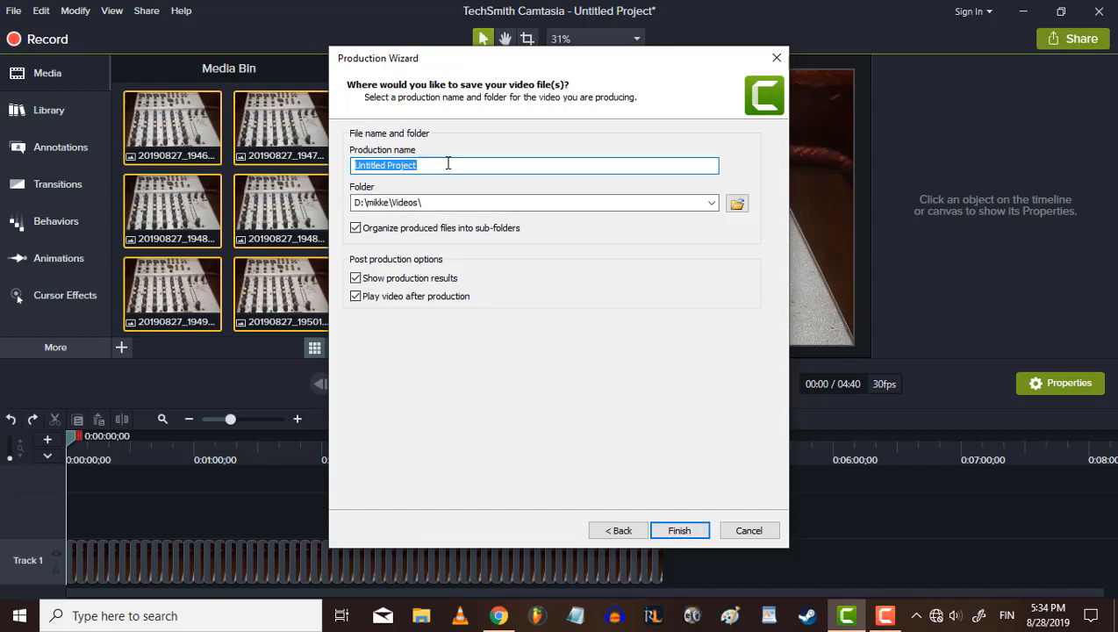
type("Half way done")
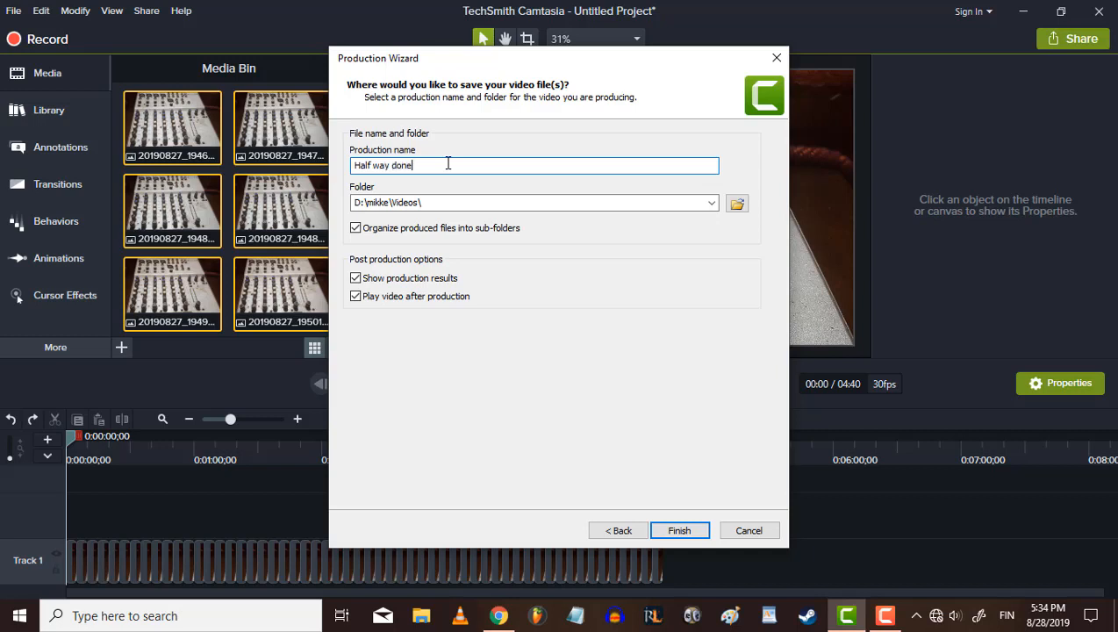
mouse_move(706, 485)
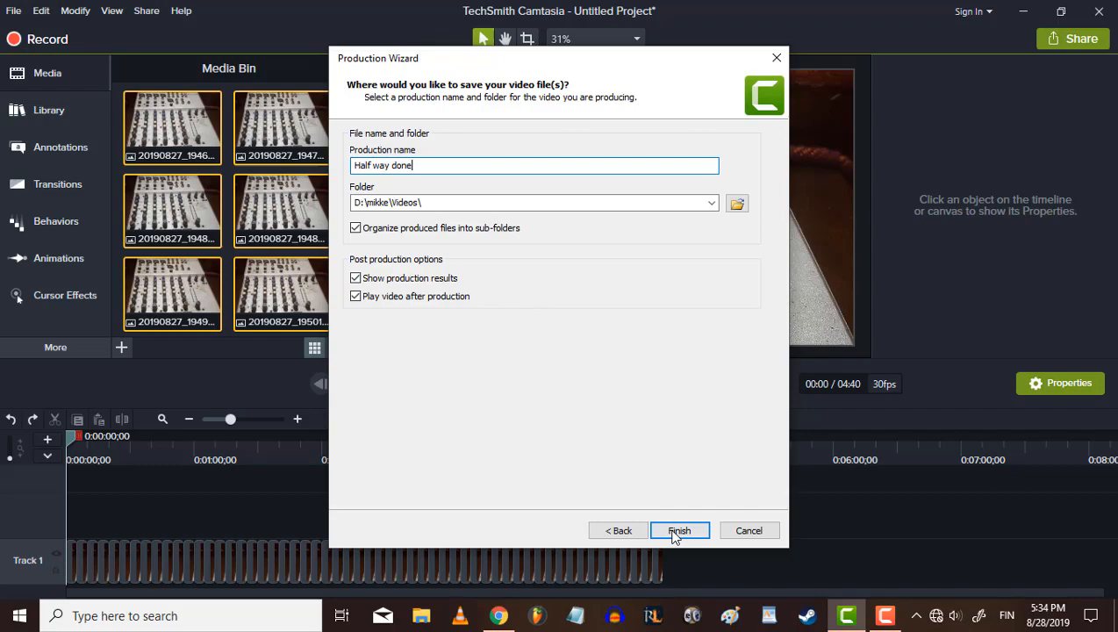
left_click(679, 530)
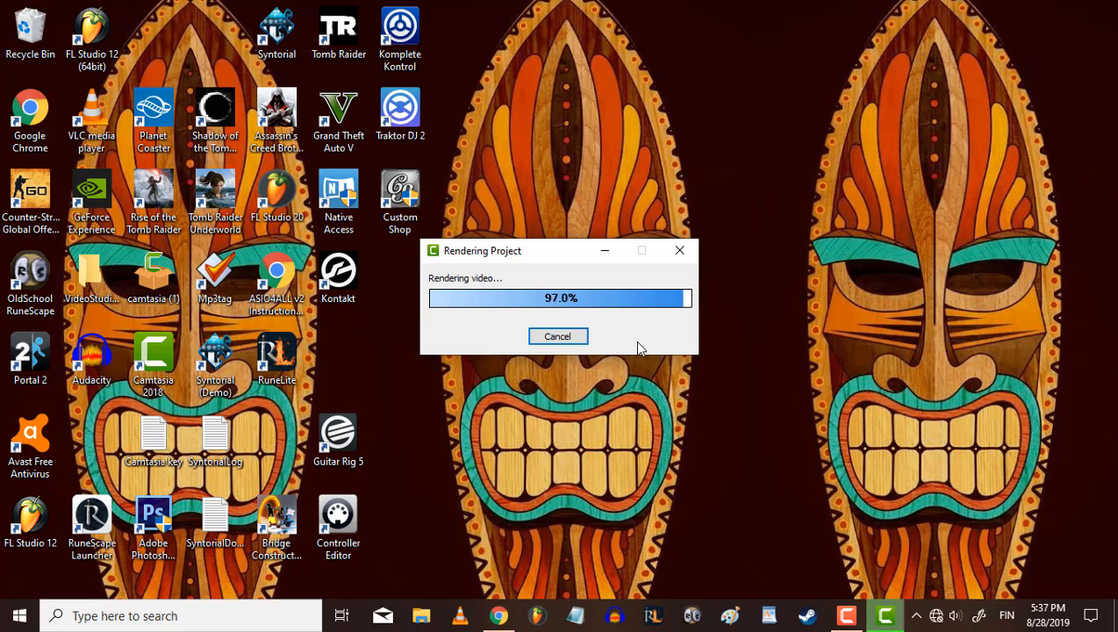
mouse_move(621, 330)
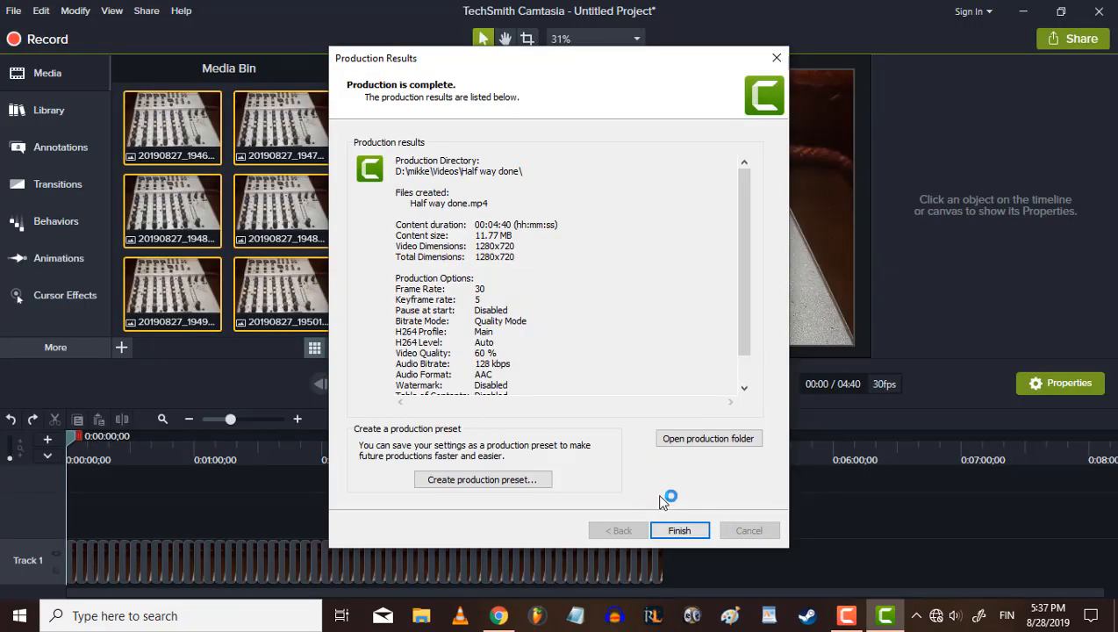
- Close Production Results once Half way done.mp4 finishes rendering
left_click(679, 530)
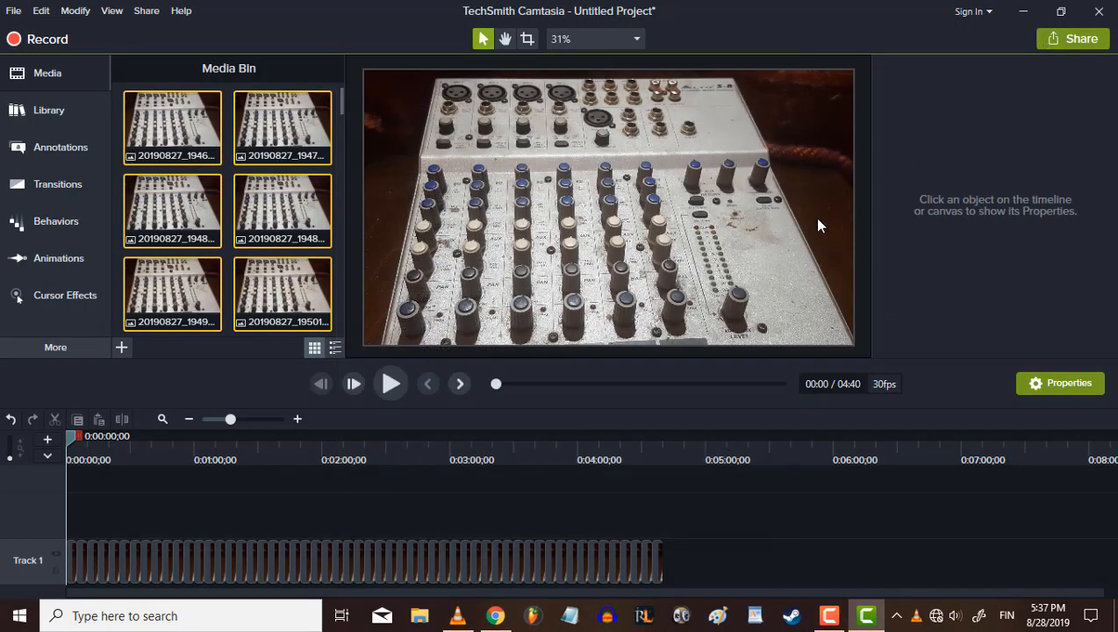
mouse_move(13, 11)
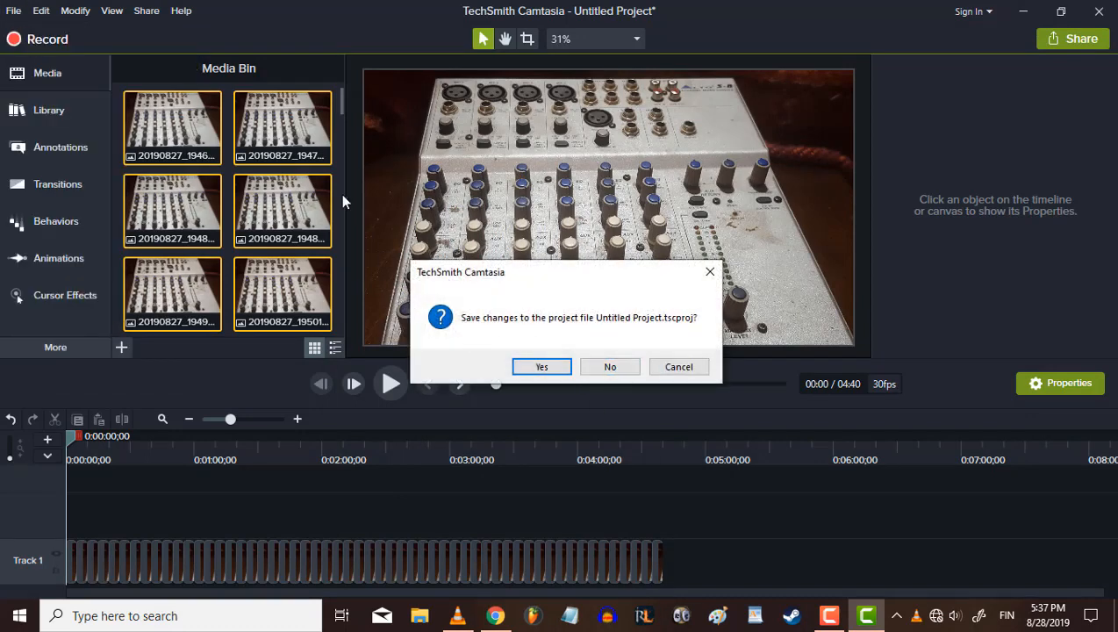
- Start a new project without saving and browse the import dialog to Videos > Half way done
left_click(610, 366)
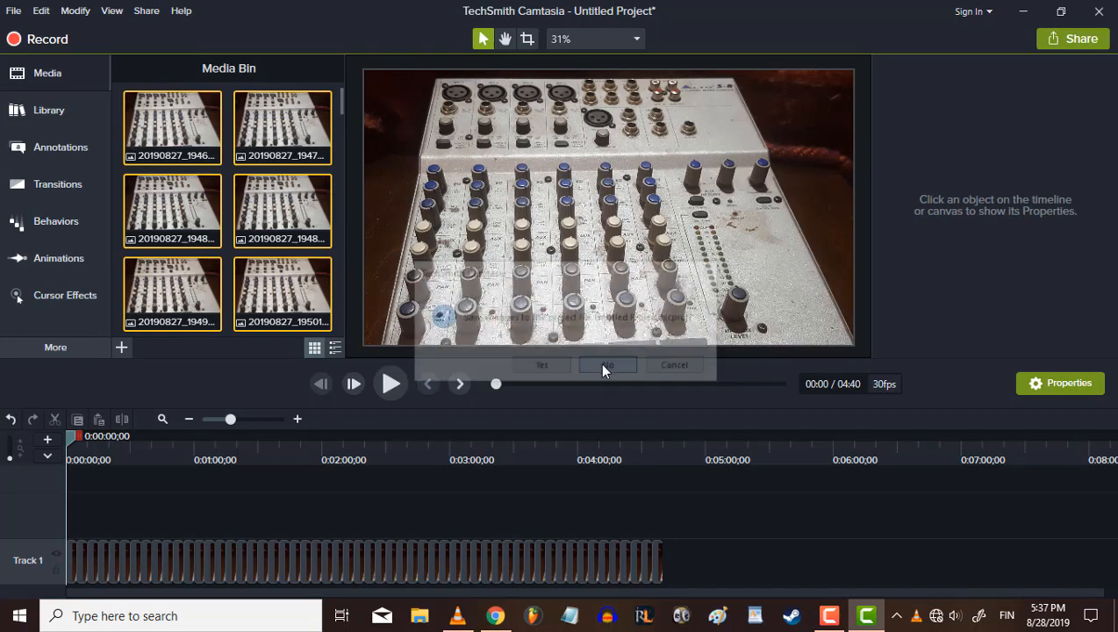
left_click(607, 364)
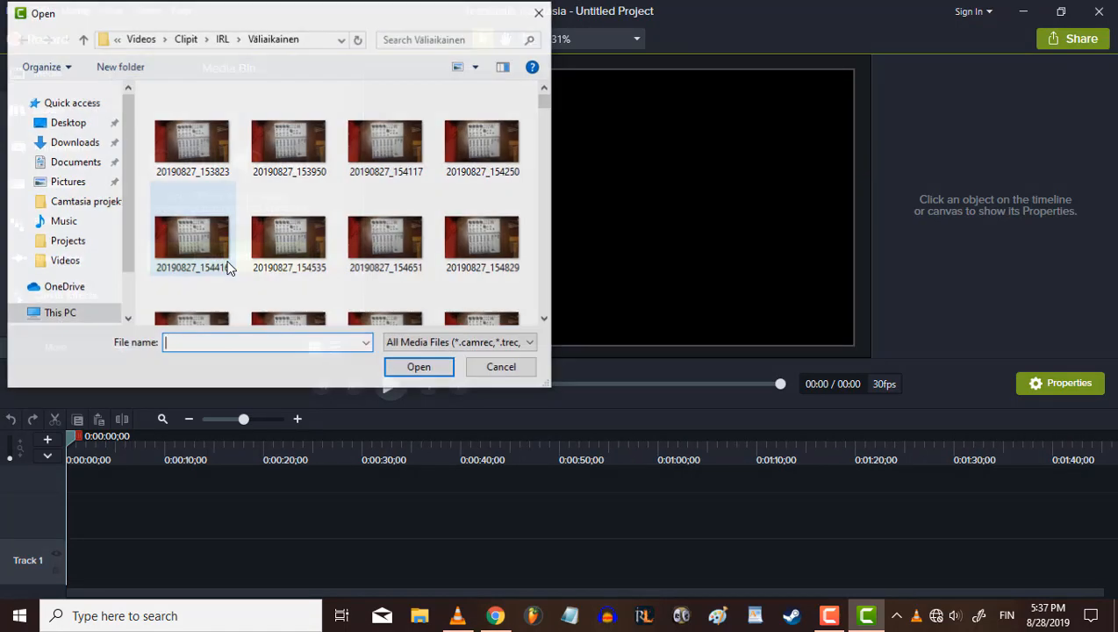
left_click(172, 39)
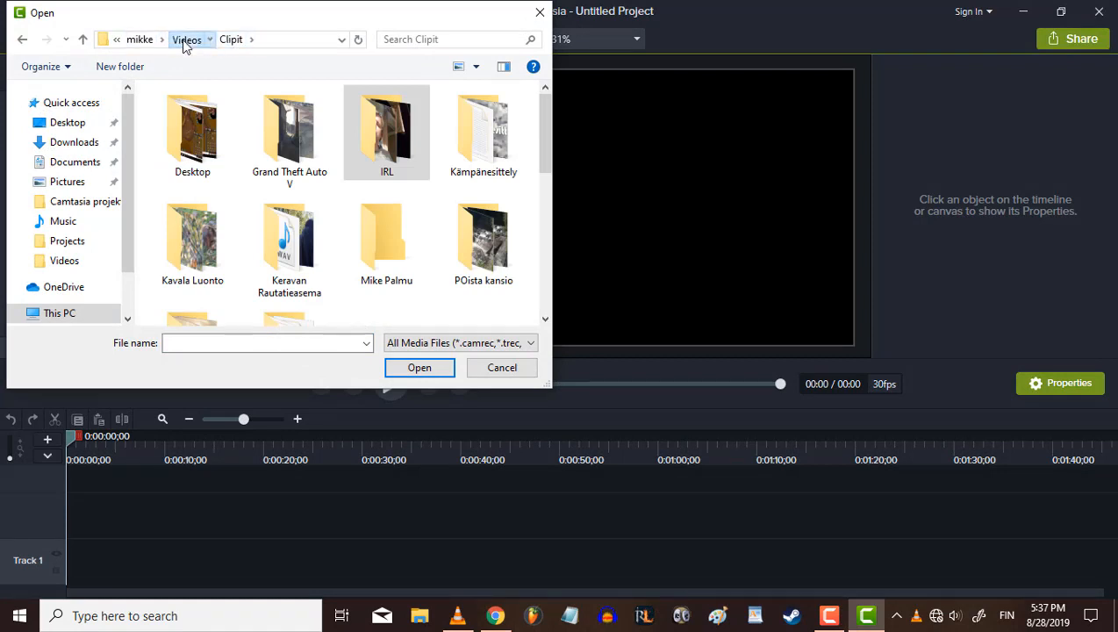
left_click(199, 38)
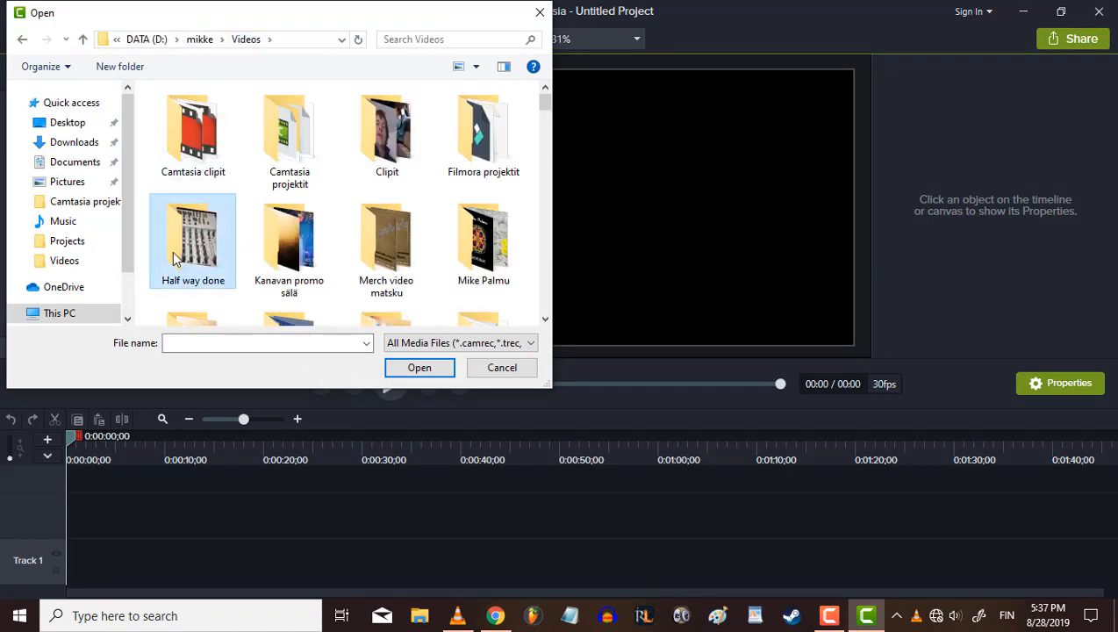
left_click(501, 367)
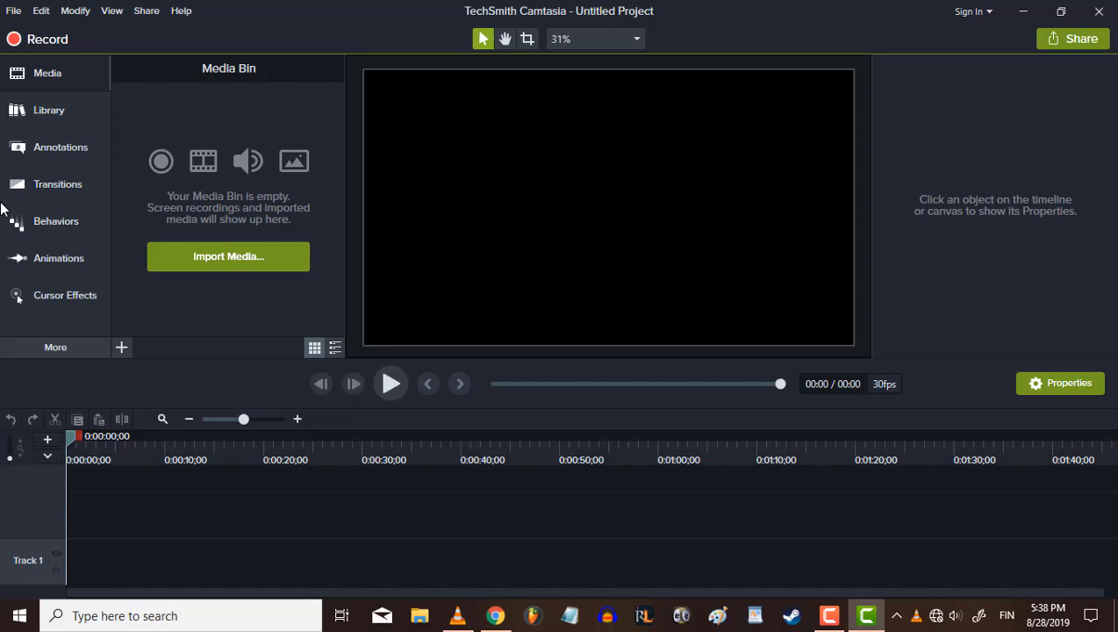
- Import the rendered Half way done video onto Track 1 and add Clip Speed
left_click(228, 256)
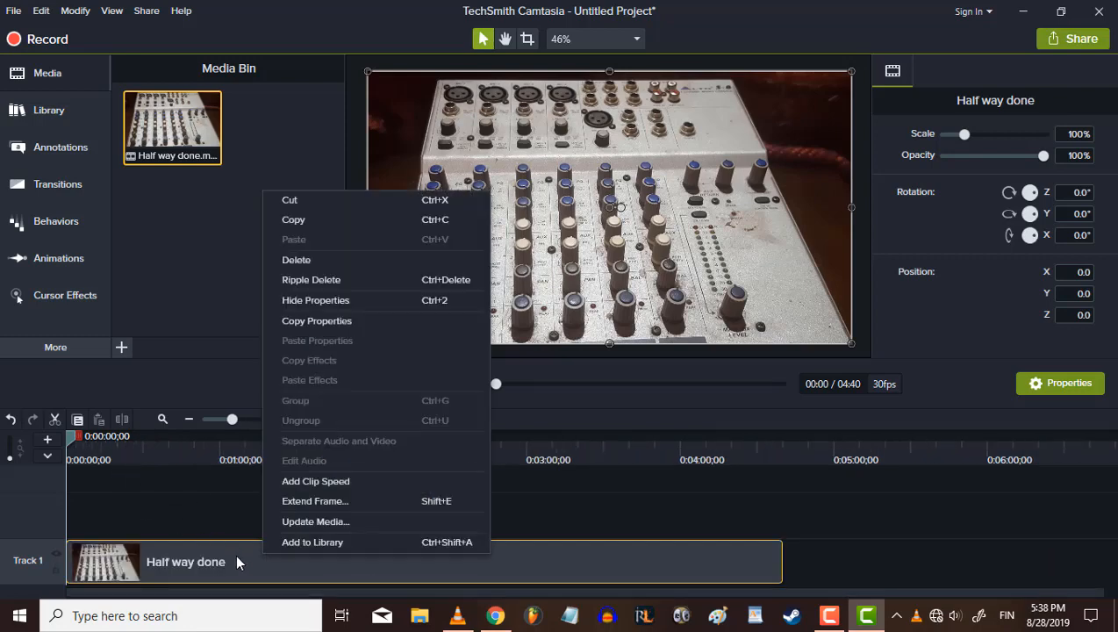
mouse_move(315, 481)
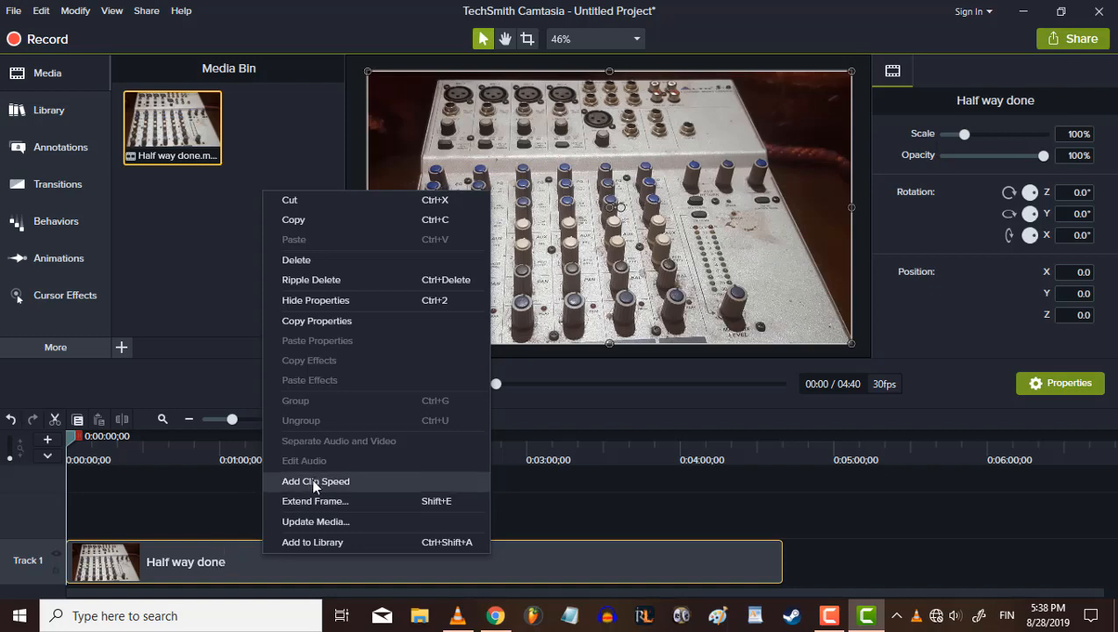
mouse_move(323, 484)
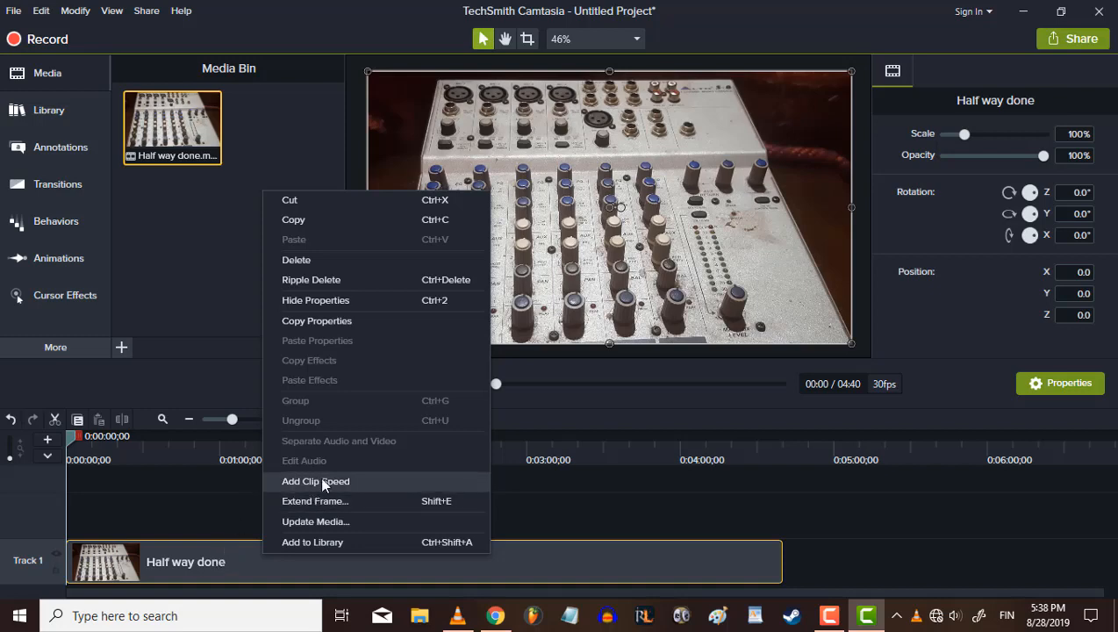
left_click(316, 481)
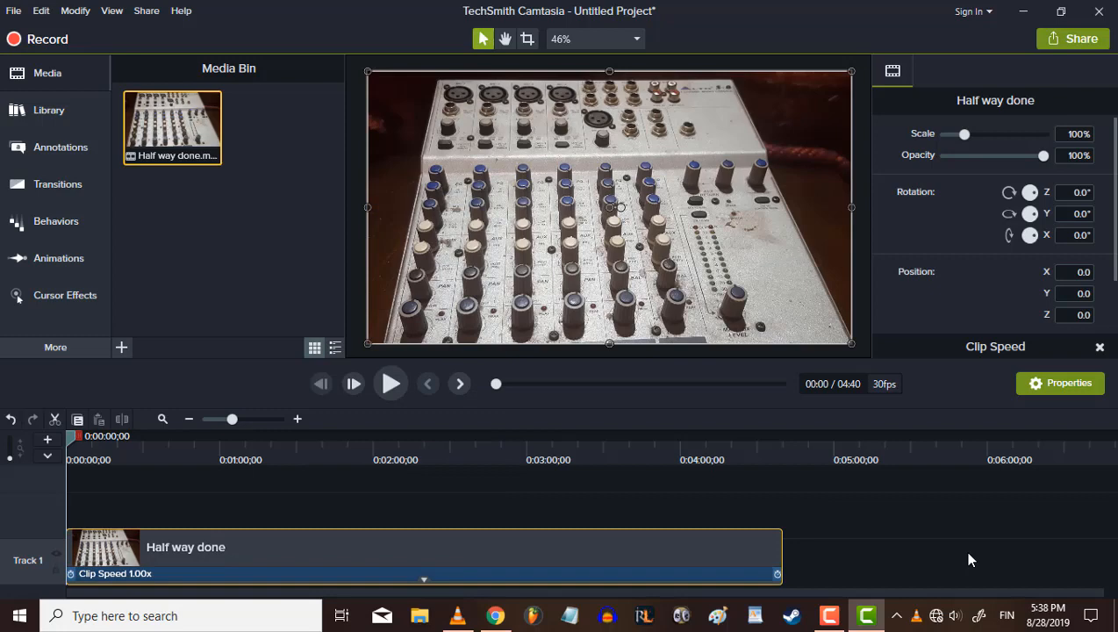
mouse_move(781, 542)
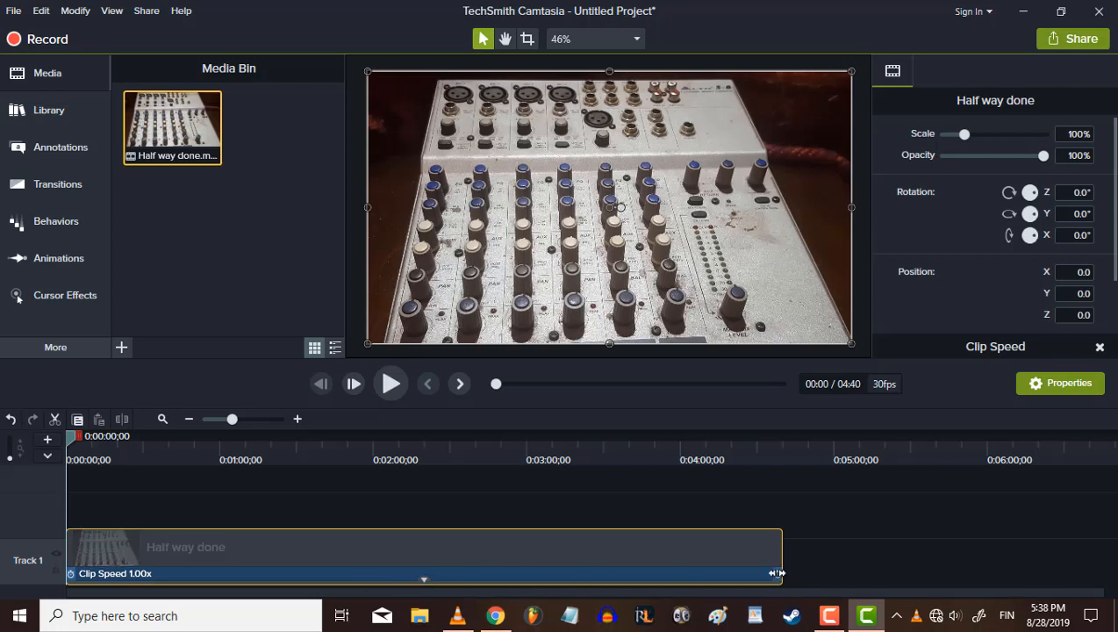
- Drag the clip speed handle left to shorten the Half way done clip
left_click_drag(774, 574, 656, 576)
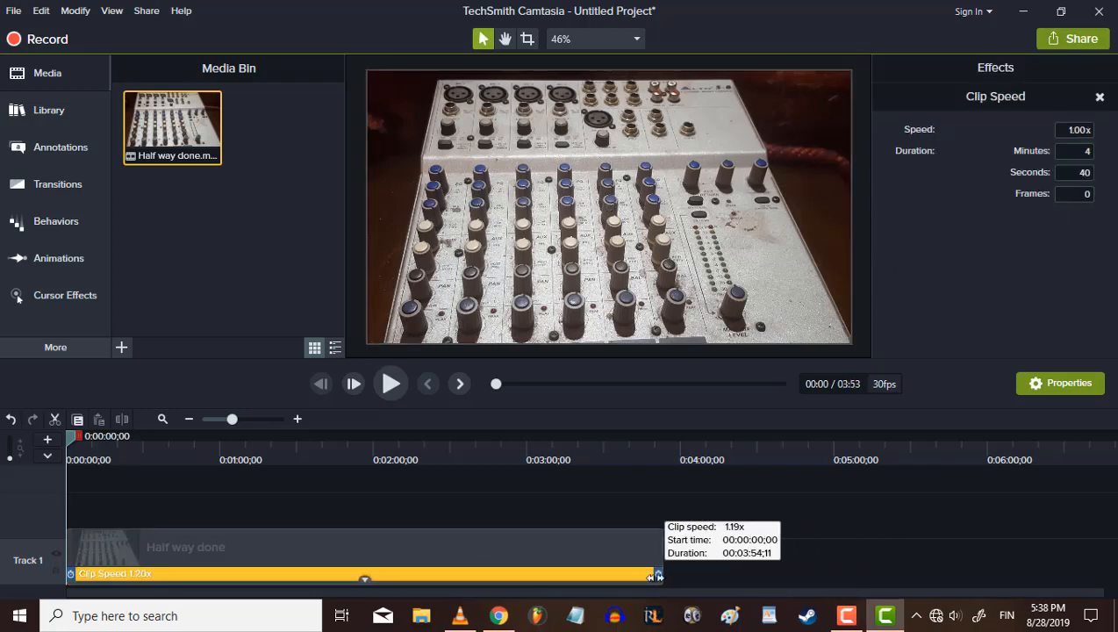
left_click_drag(658, 575, 377, 574)
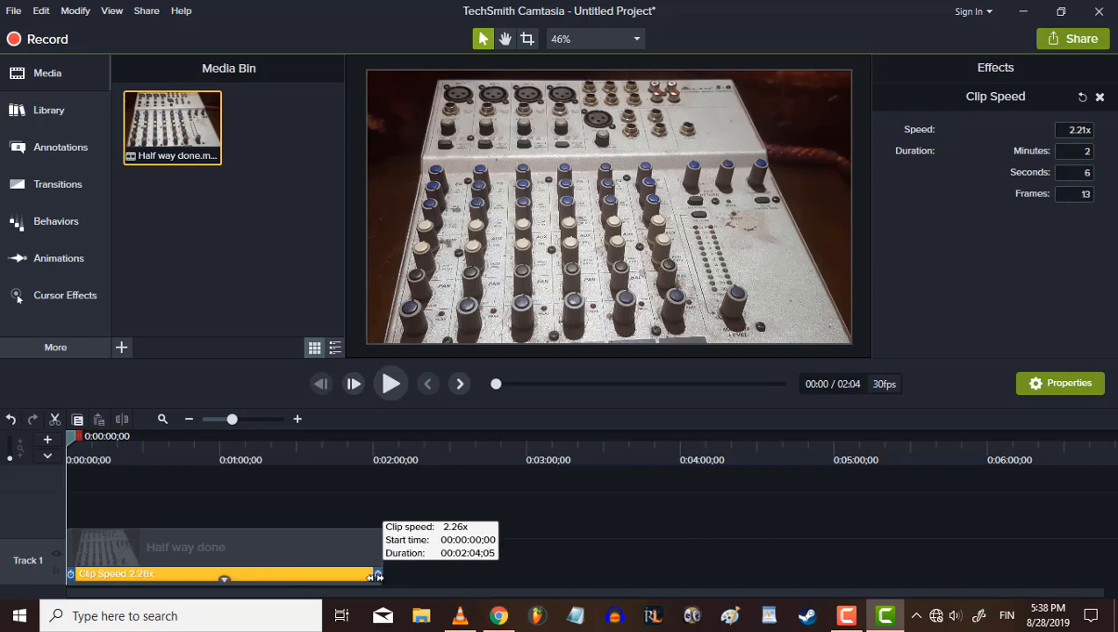
left_click_drag(378, 574, 176, 575)
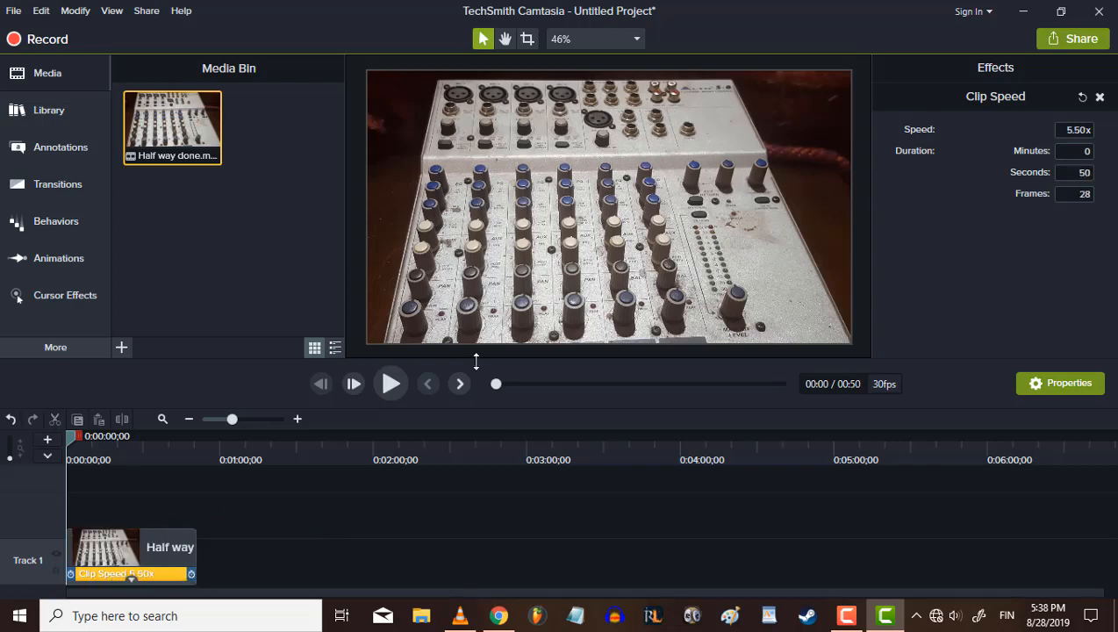
- Preview the sped-up clip several times at its new 28.57x speed
left_click(390, 383)
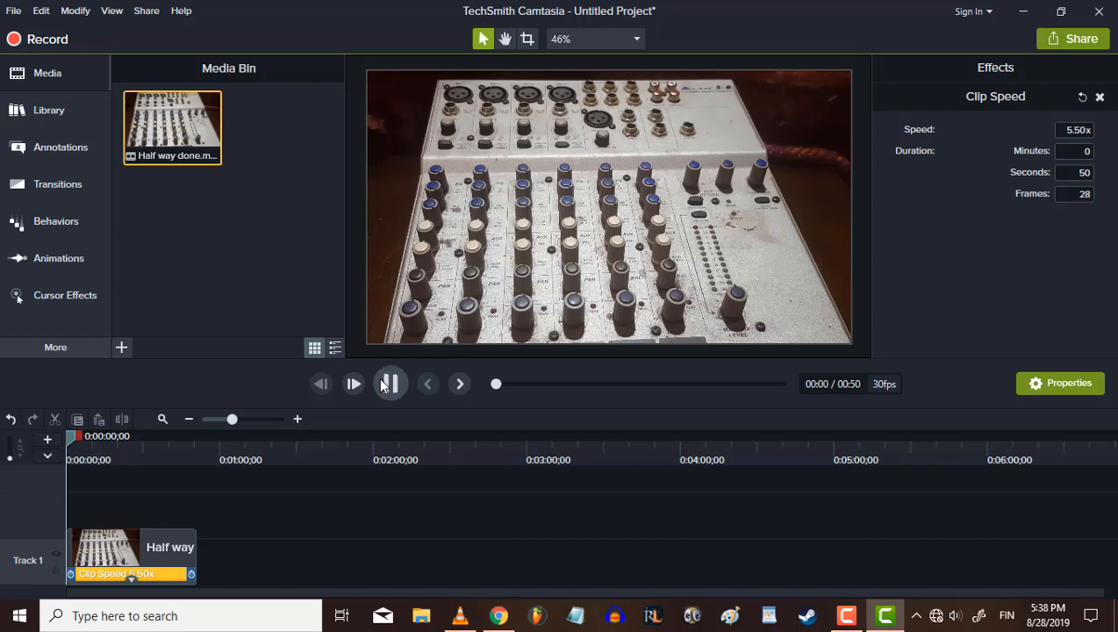
left_click(389, 384)
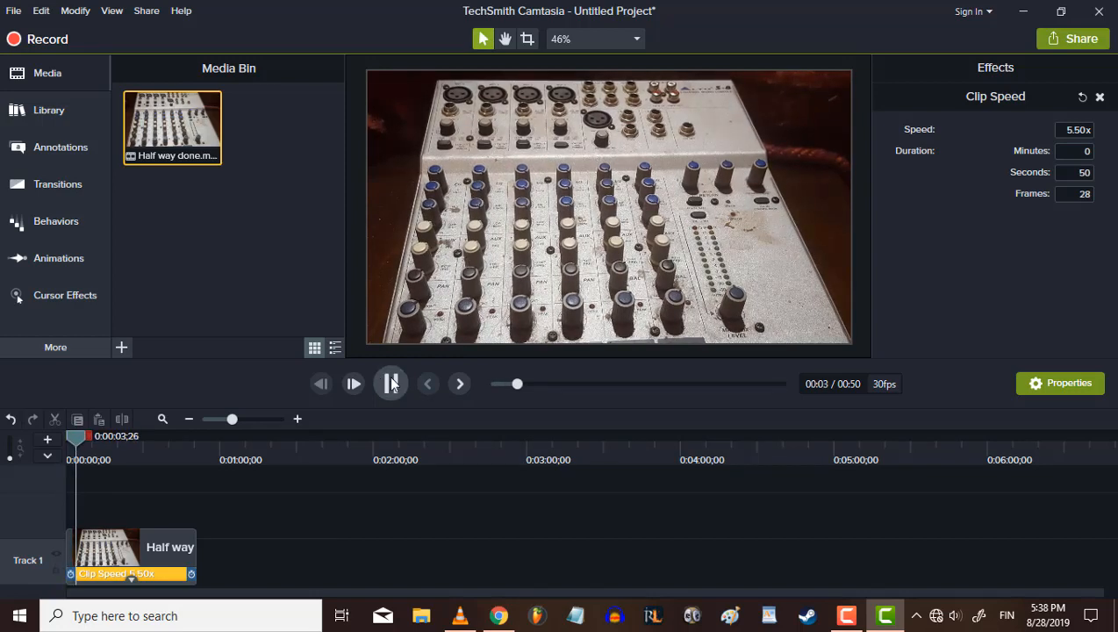
left_click(391, 384)
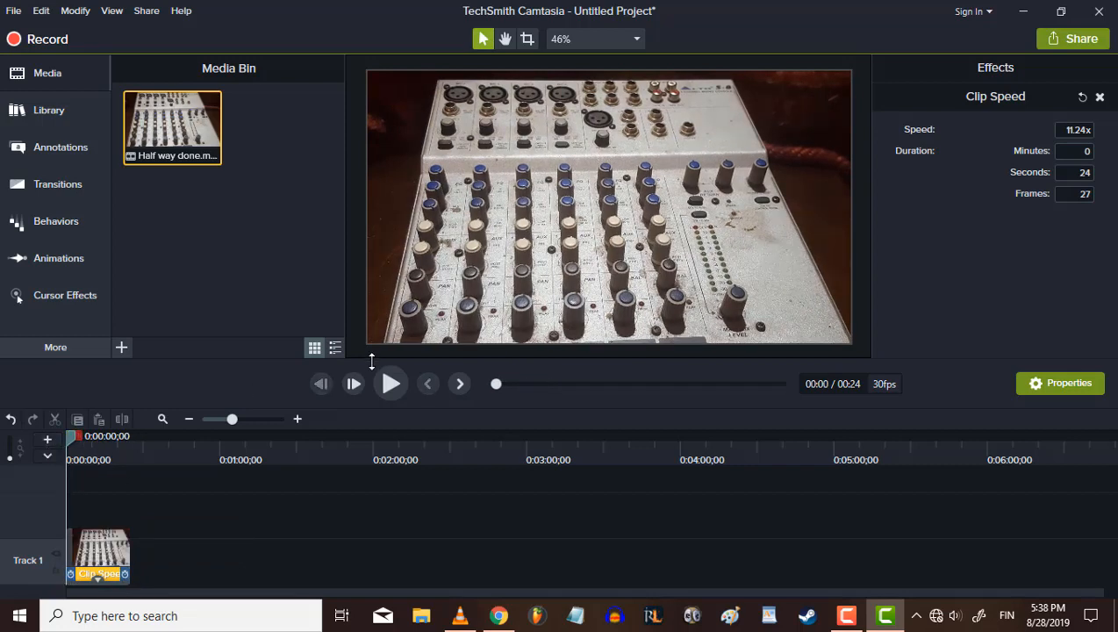
left_click(391, 384)
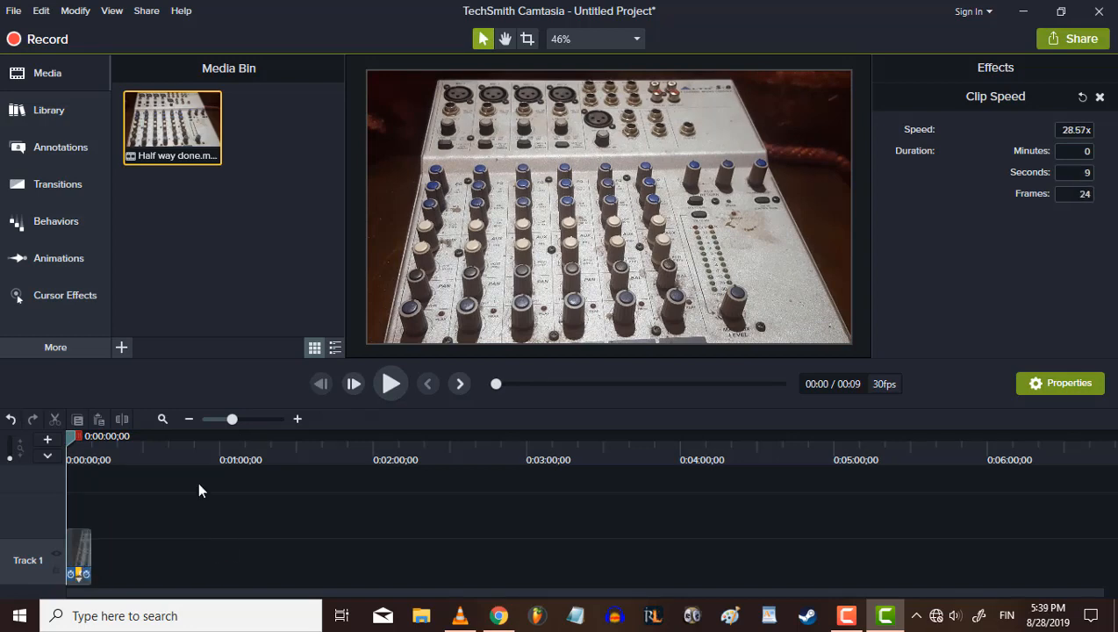
left_click(390, 384)
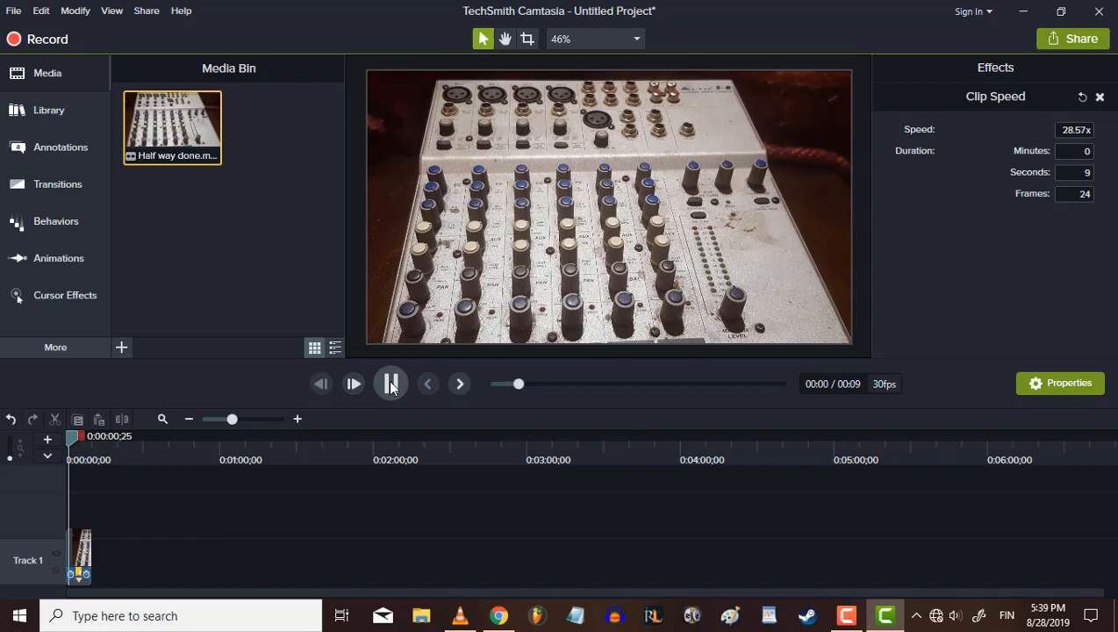
left_click(391, 383)
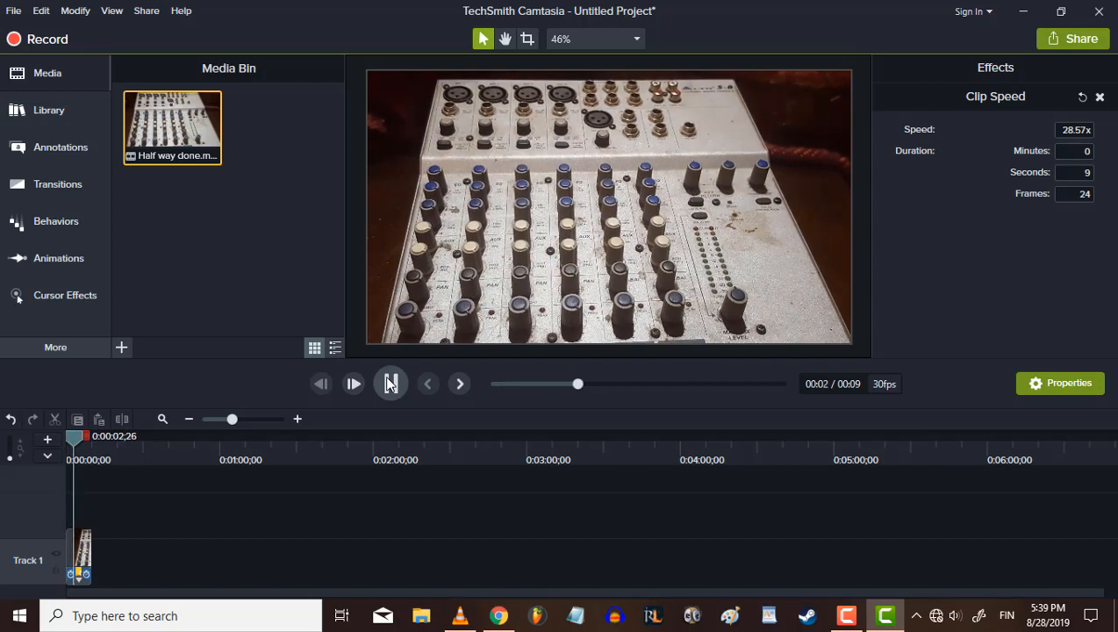
left_click(391, 383)
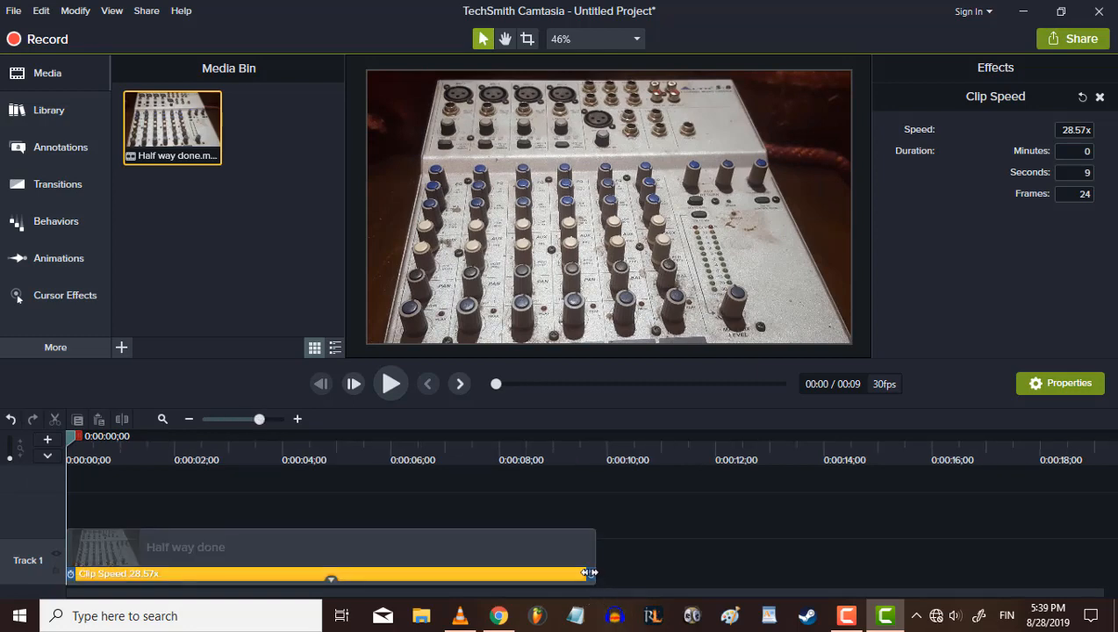
- Raise the clip speed to 44.44x, about 6 seconds, and collapse the effects tray
left_click_drag(588, 573, 404, 573)
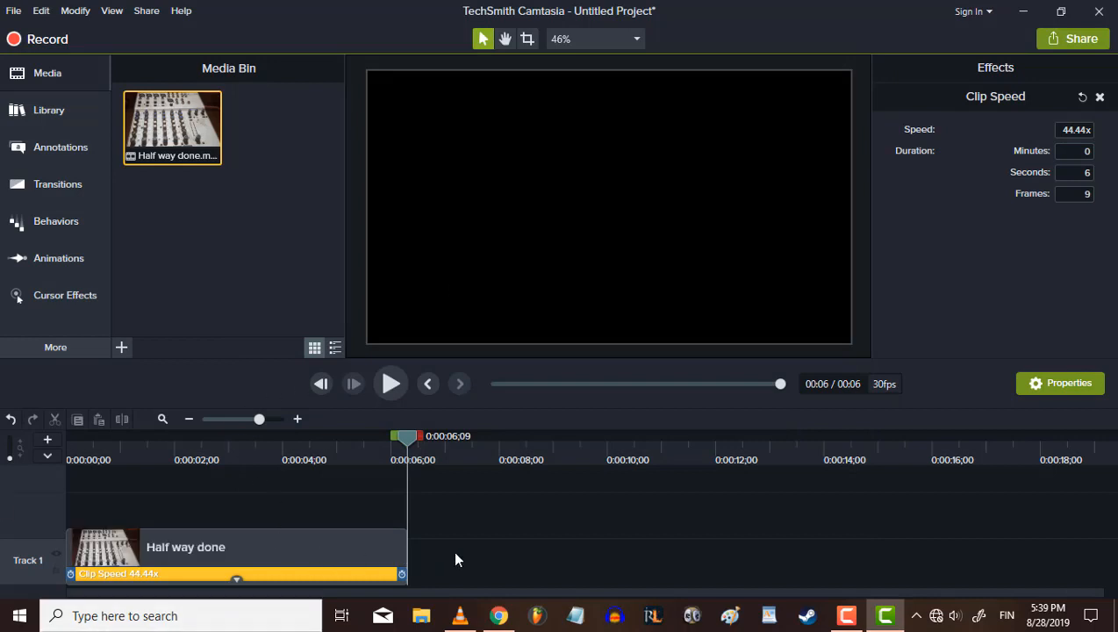
left_click(276, 489)
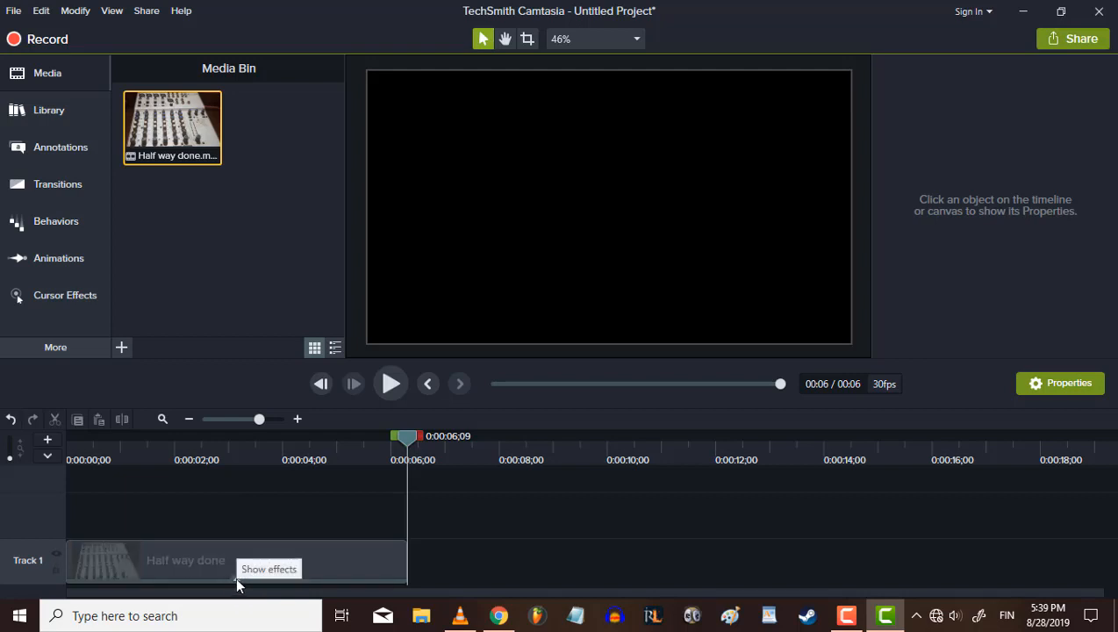
mouse_move(233, 579)
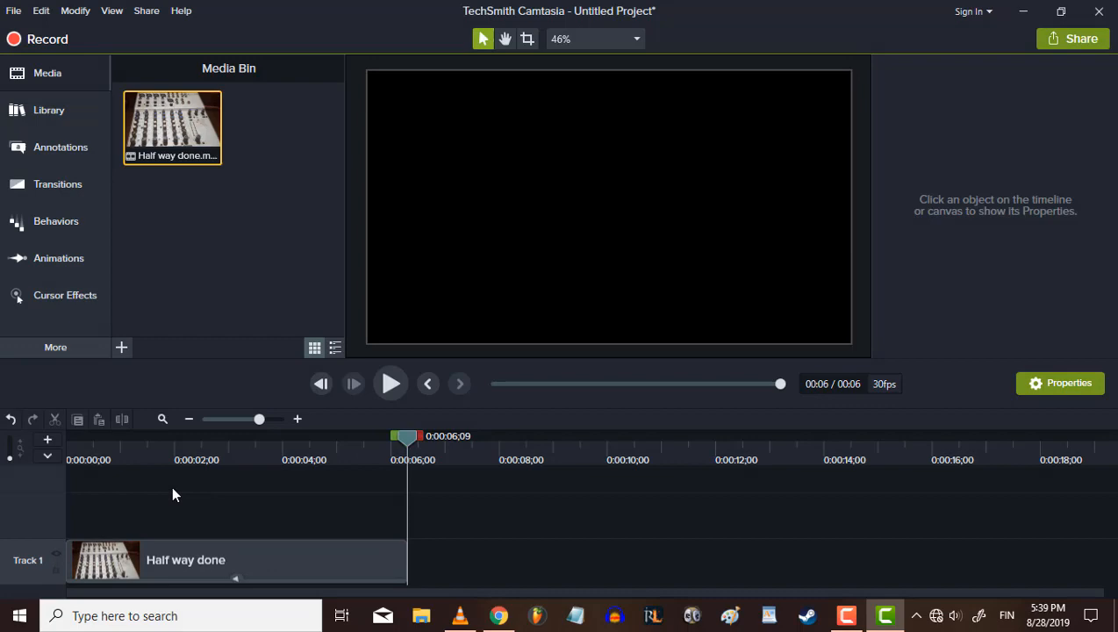
- Share to a local file using the MP4 only (up to 720p) preset
left_click(1073, 38)
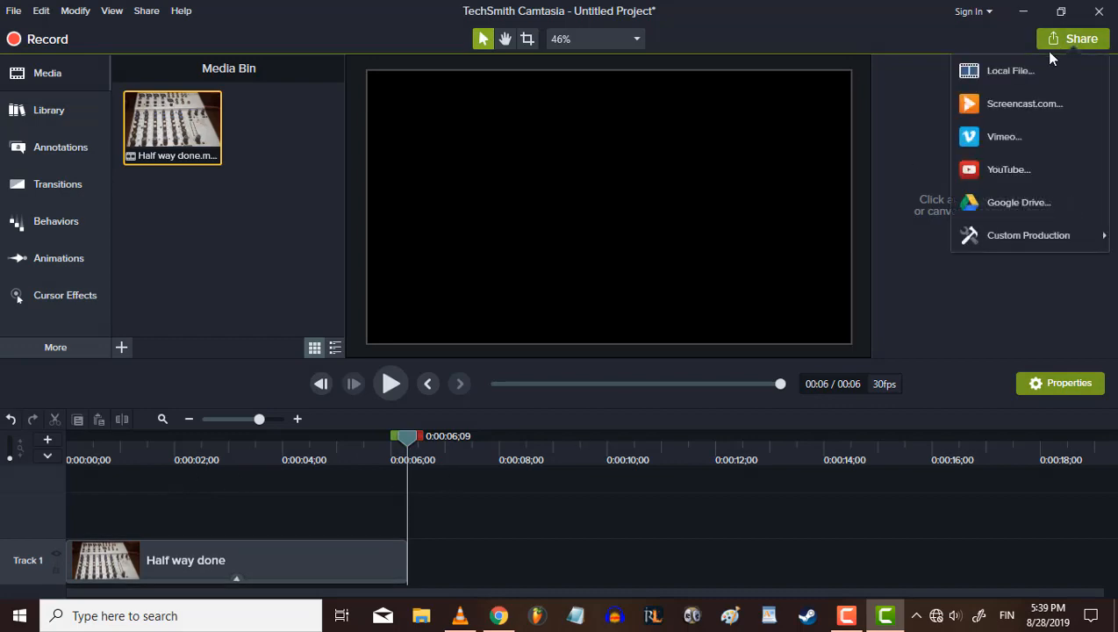
left_click(1028, 234)
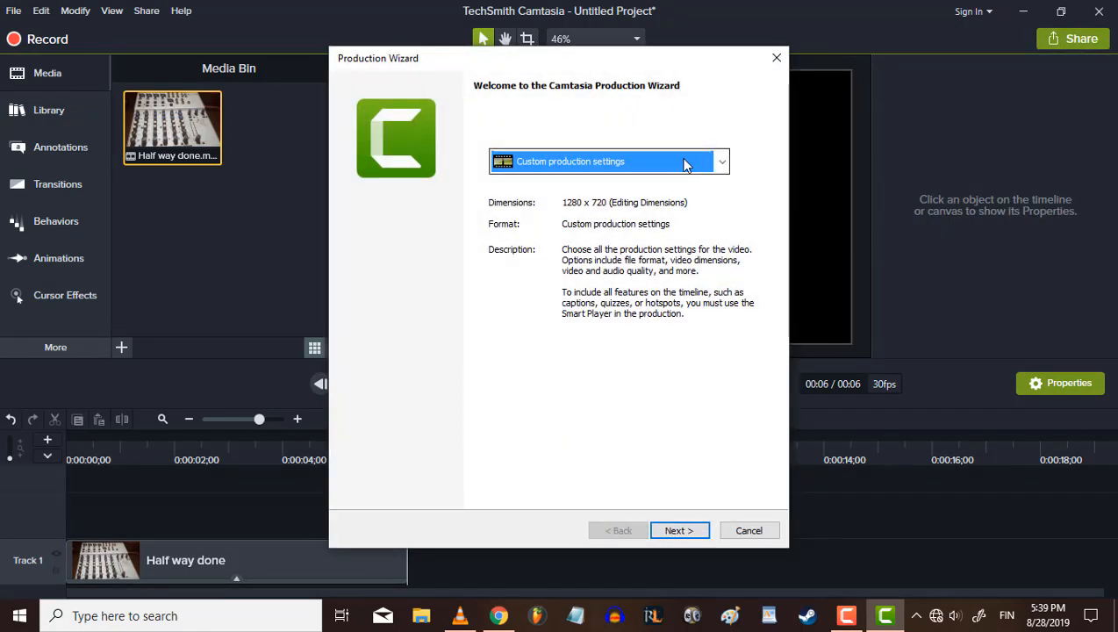
left_click(608, 160)
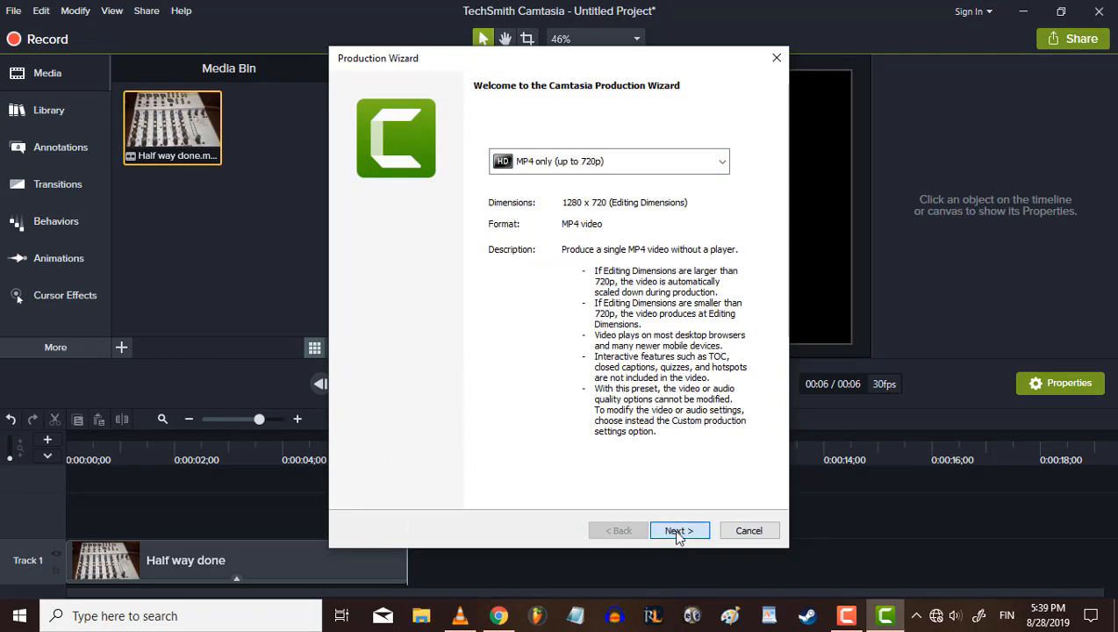
left_click(680, 530)
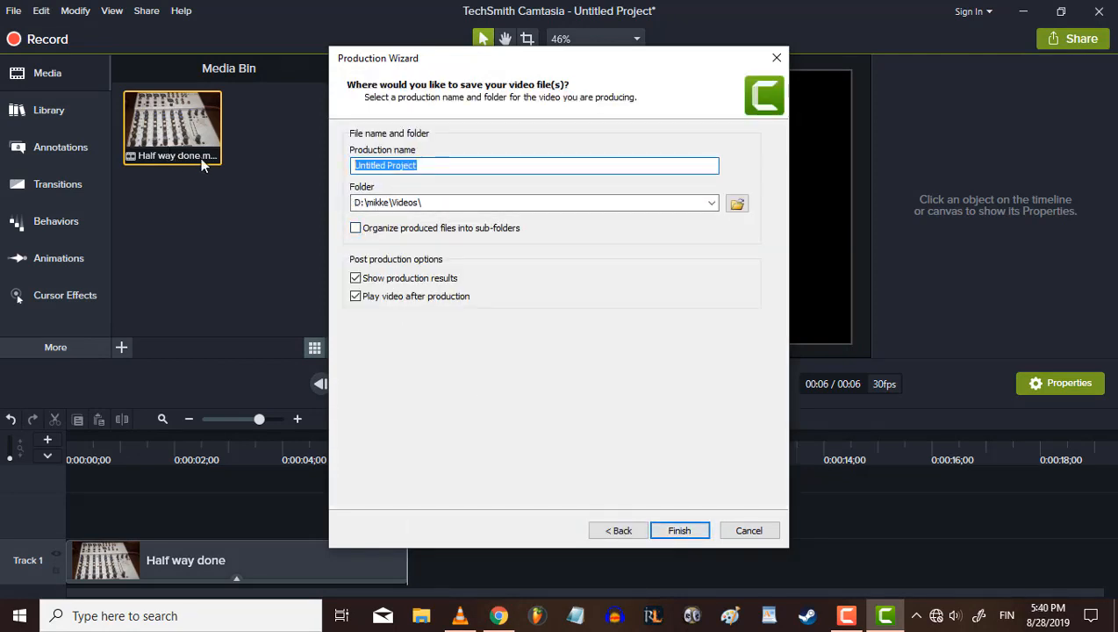
- Produce the video as 'stop motion animation' and close VLC after watching playback
type("stop mo")
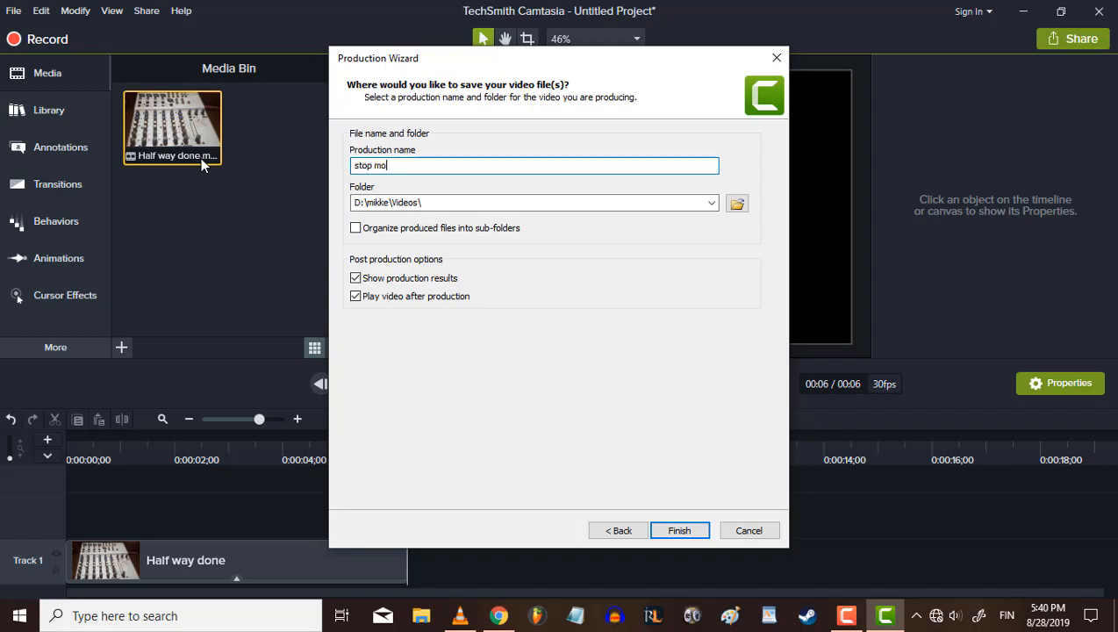
type("tion animation")
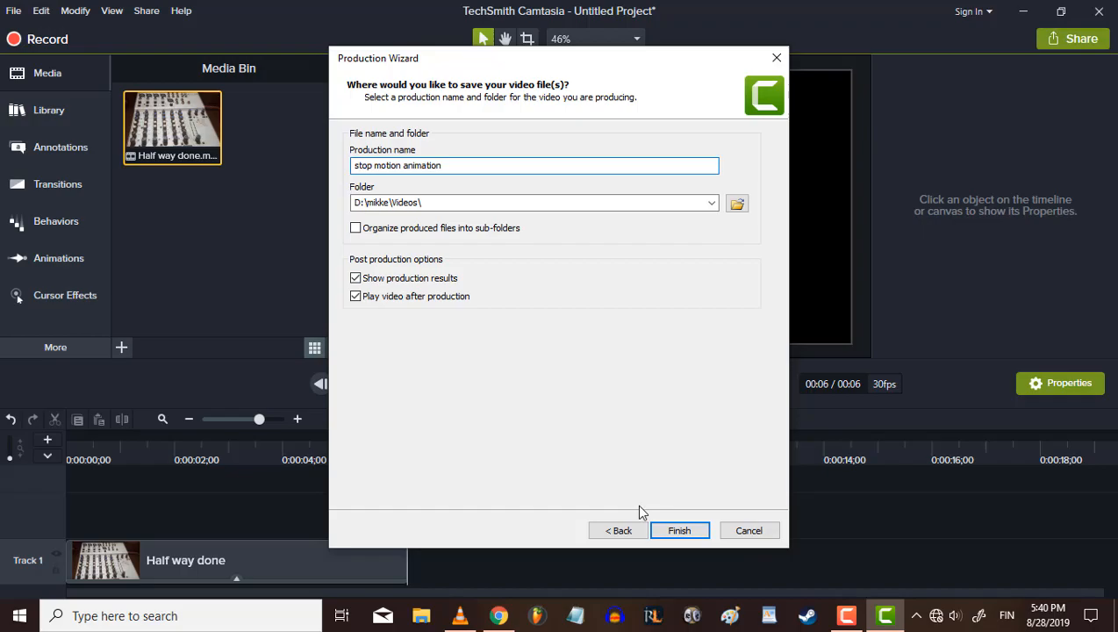
left_click(678, 530)
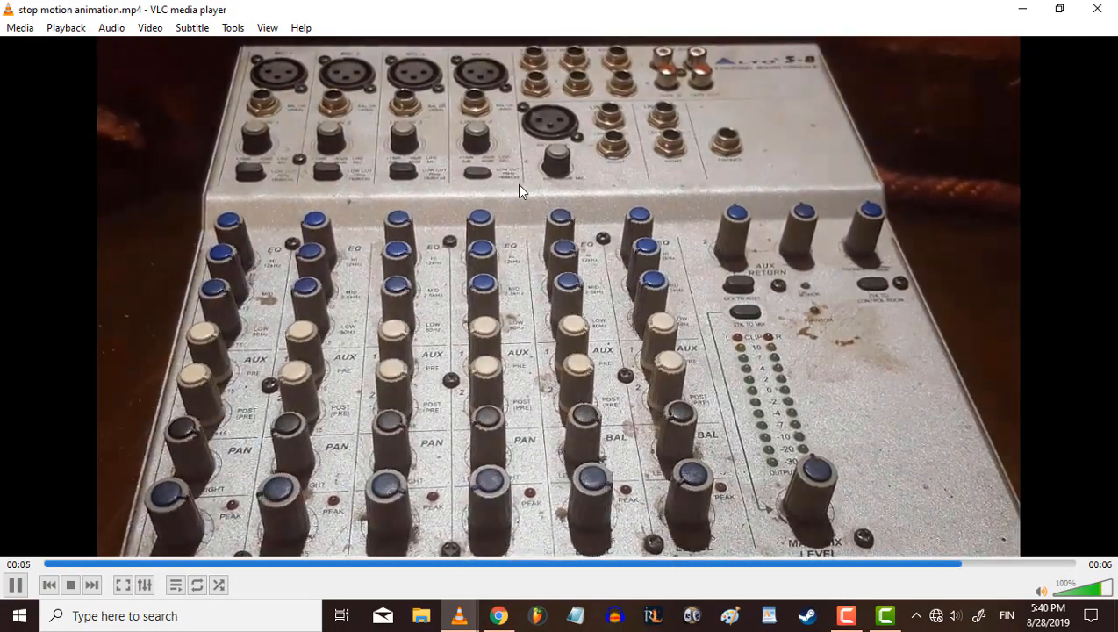
left_click(69, 584)
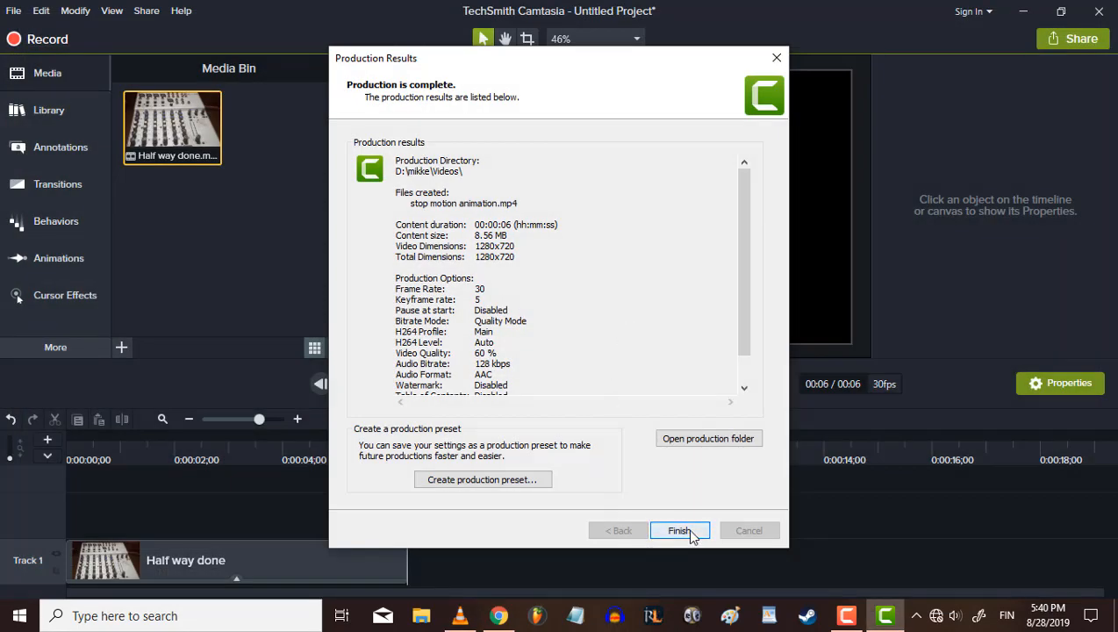
- Dismiss the Production Results dialog with Finish, returning to the editor with the 6-second clip
left_click(679, 530)
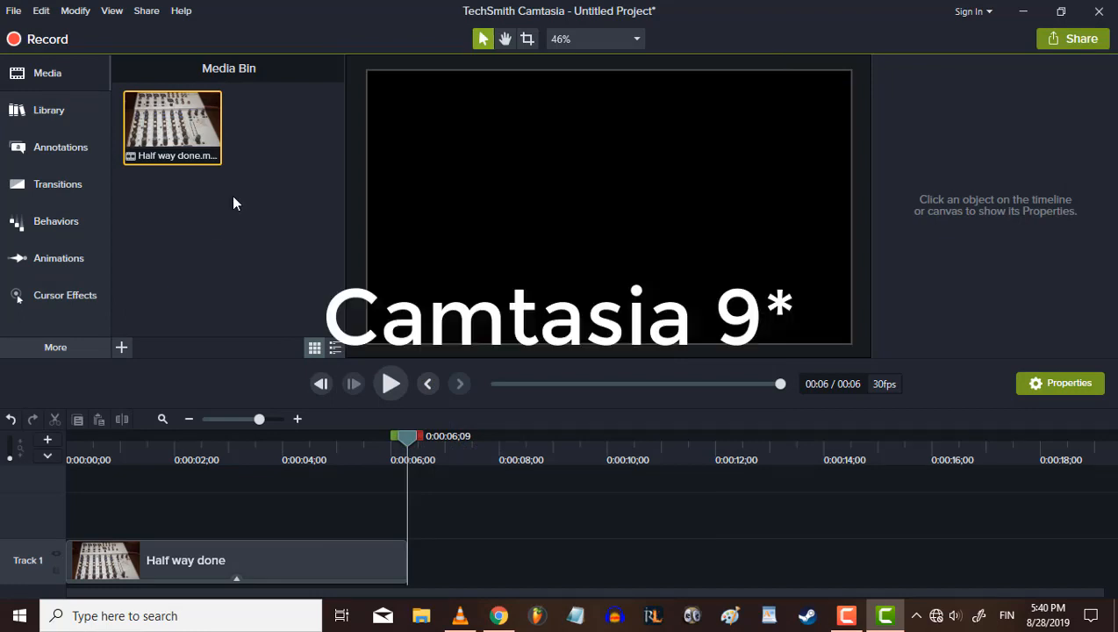
mouse_move(245, 231)
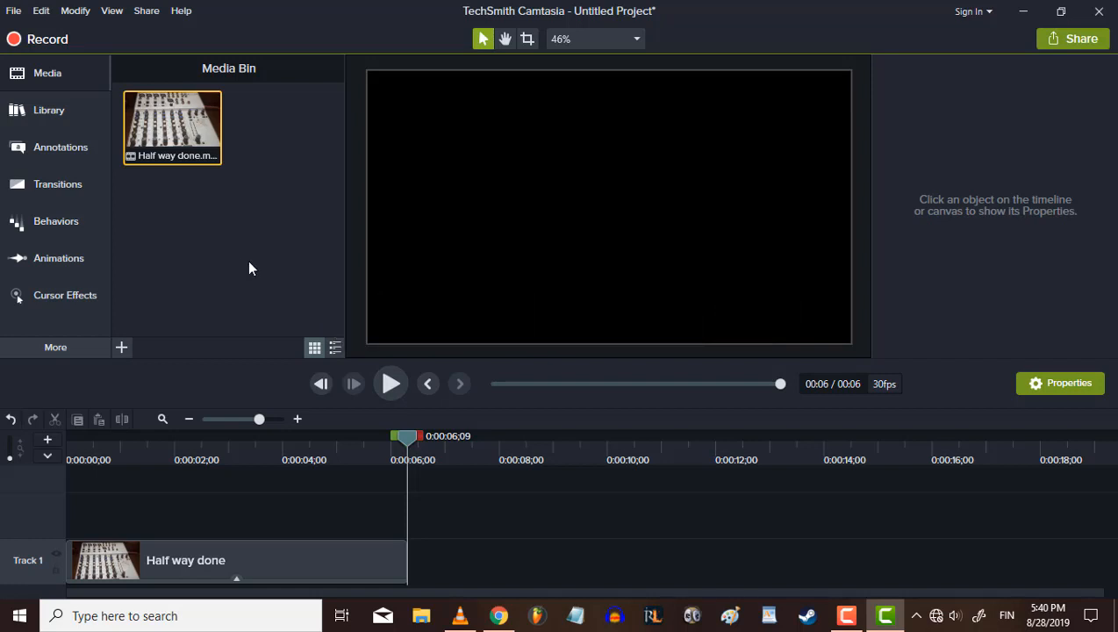
mouse_move(224, 255)
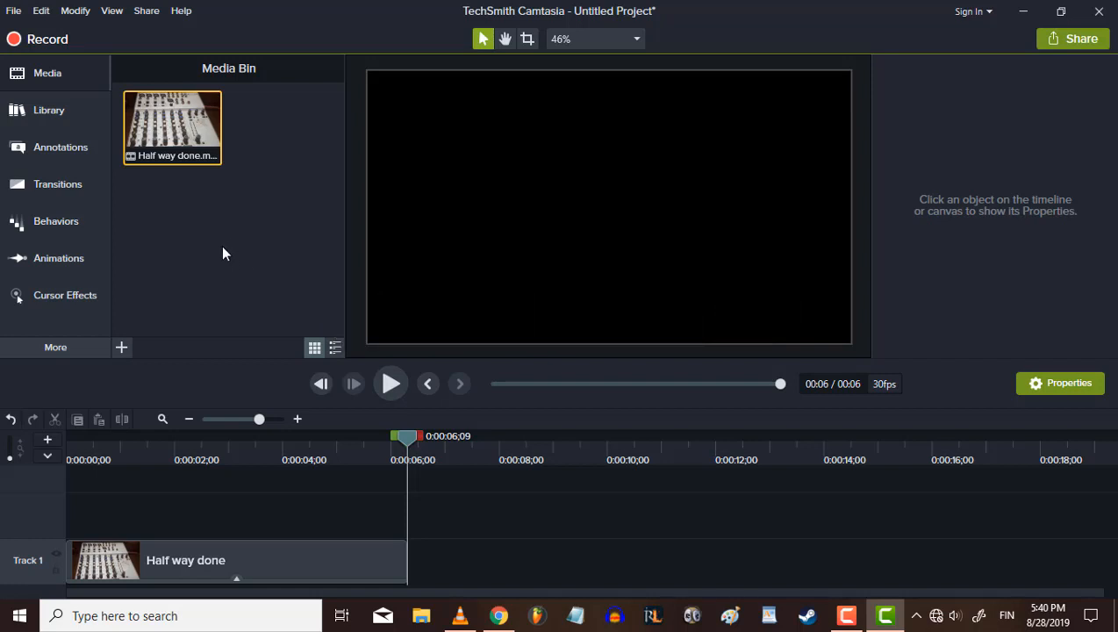
mouse_move(228, 245)
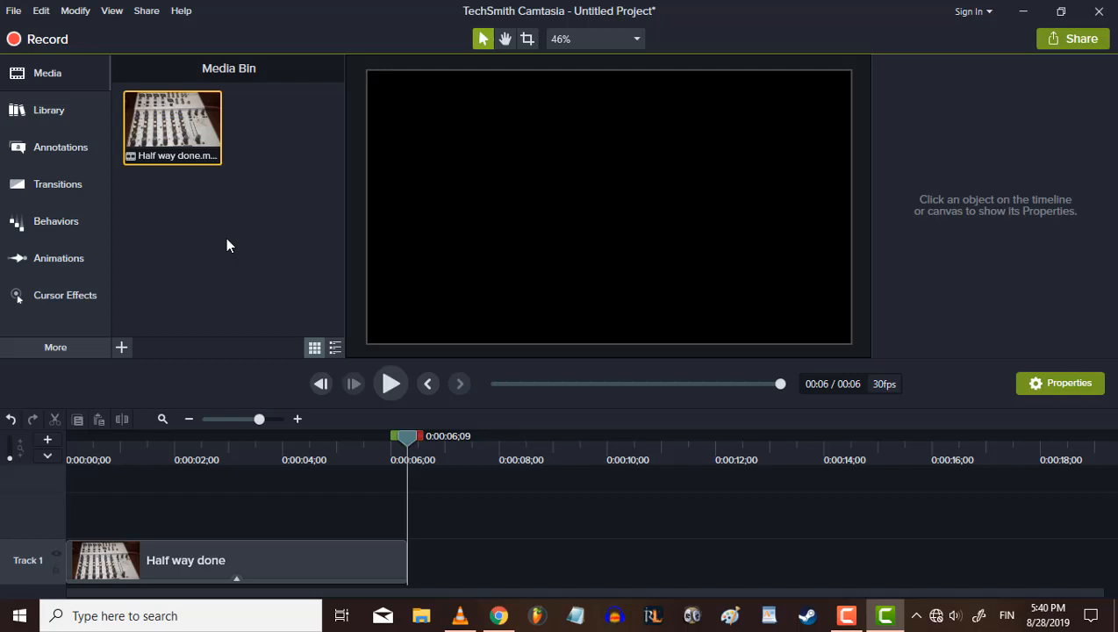
mouse_move(231, 211)
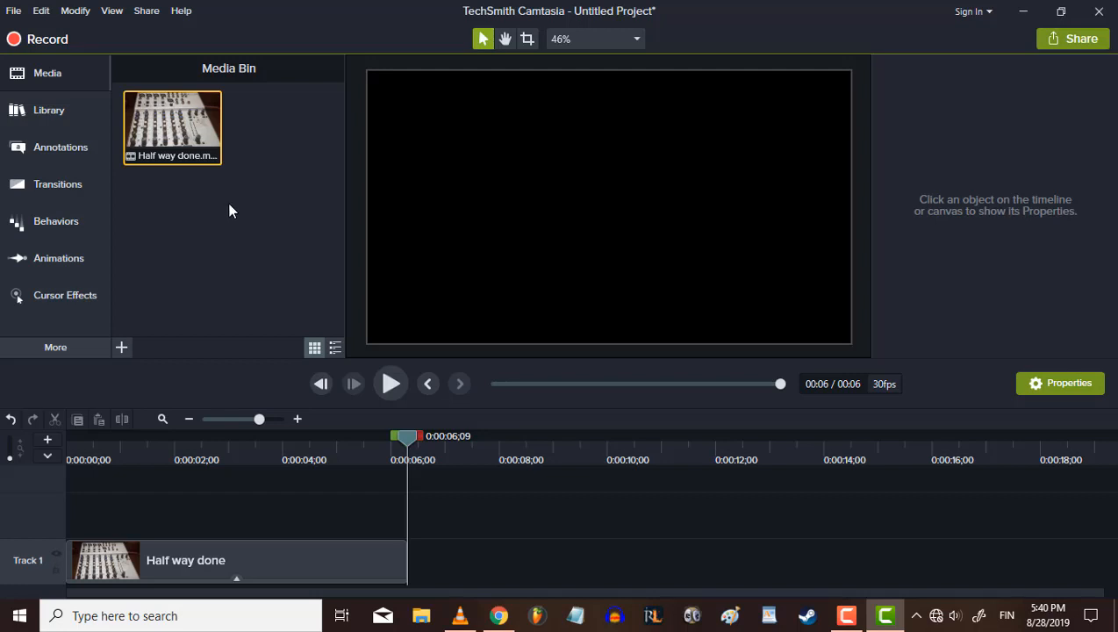
mouse_move(847, 458)
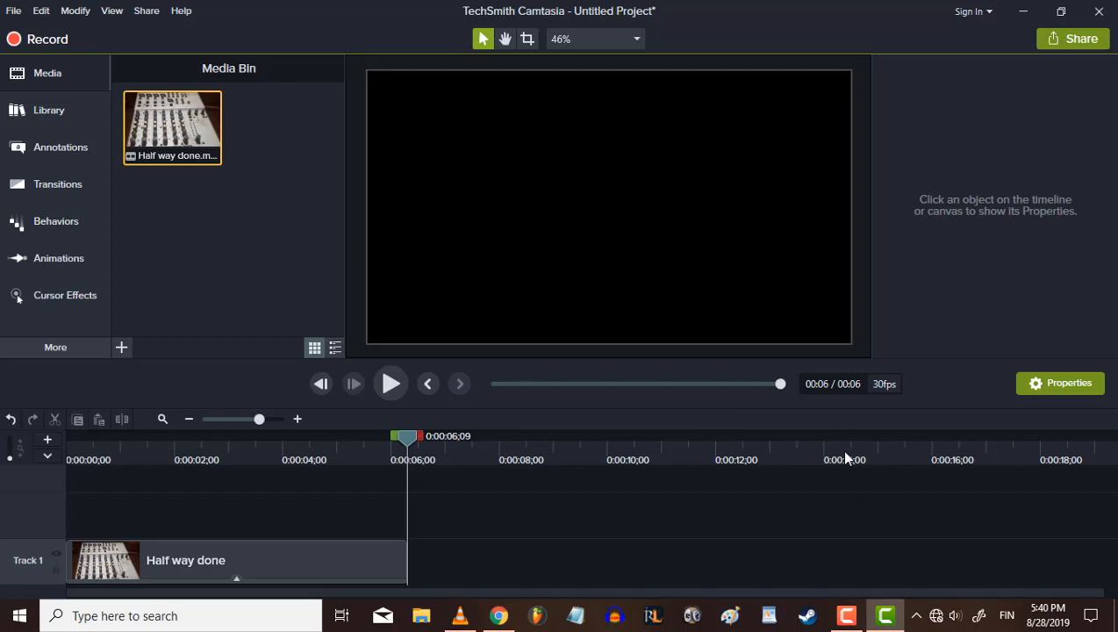